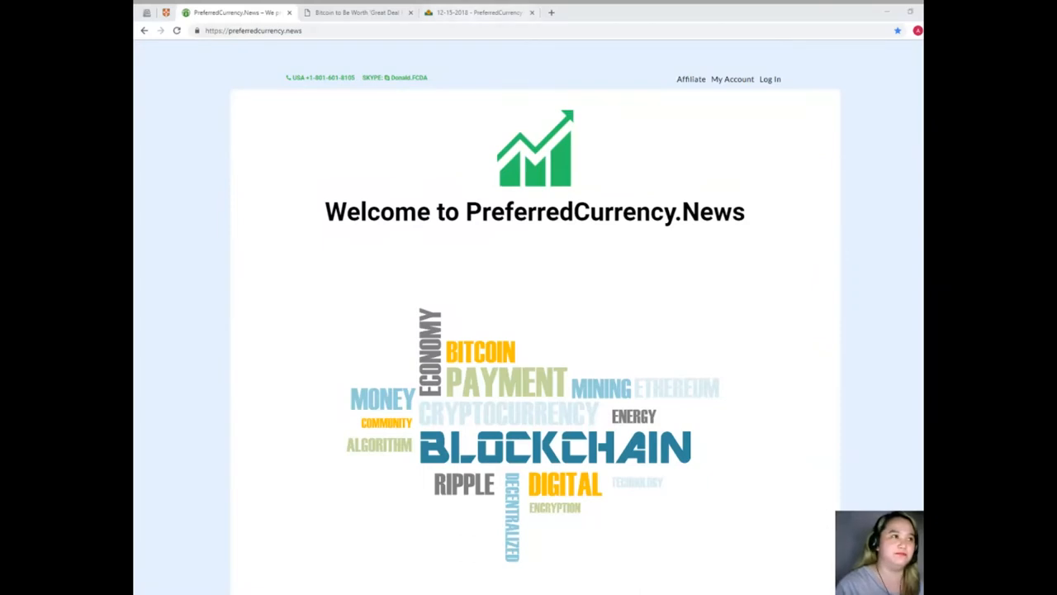
Step: Open the 'Bitcoin to Be Worth Great Deal More' tab and read the article's opening paragraphs
click(355, 12)
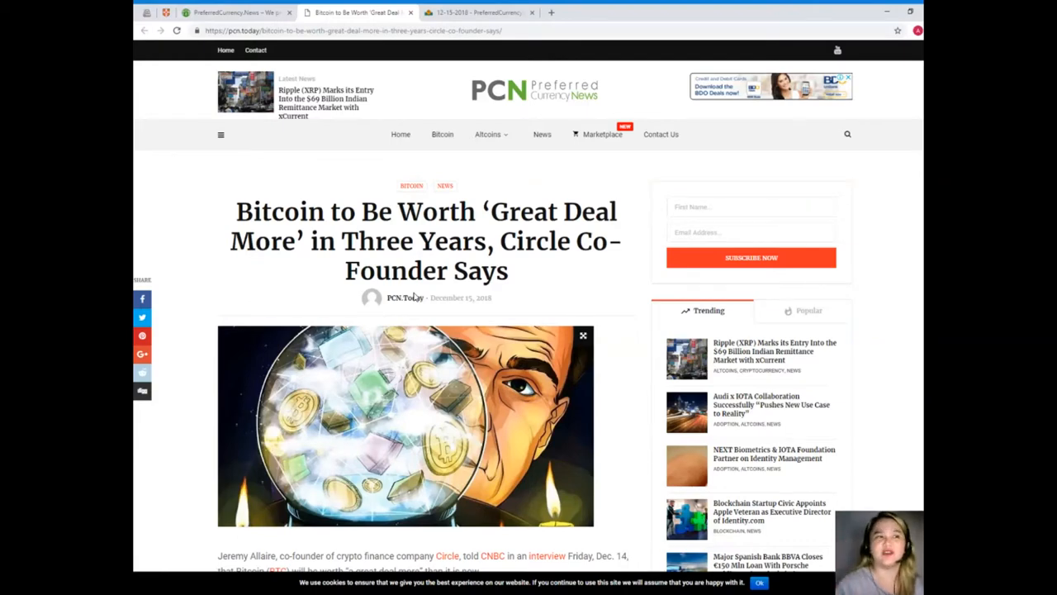
scroll(down, 3)
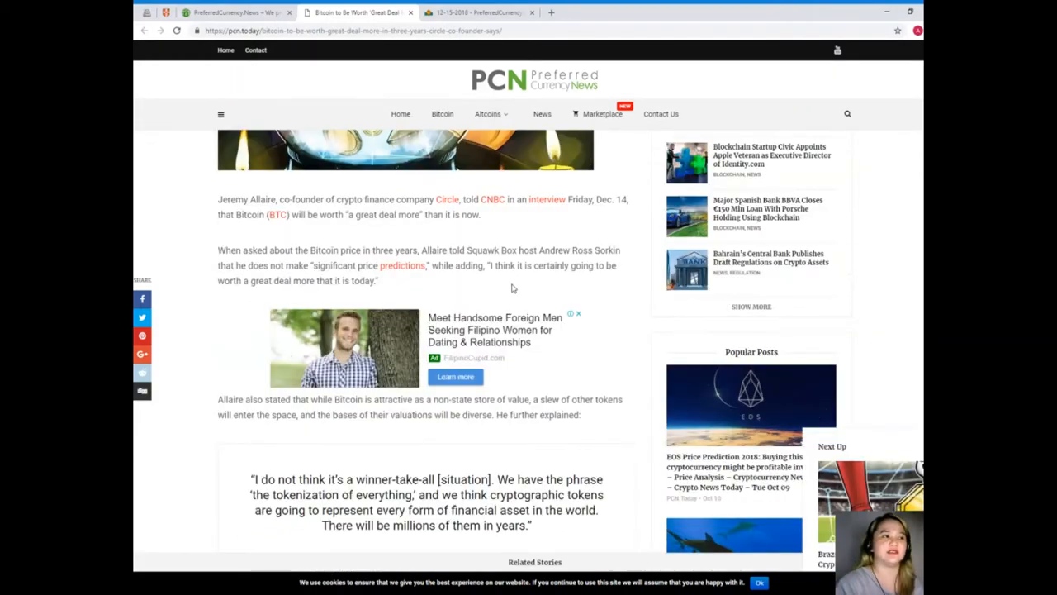
scroll(down, 3)
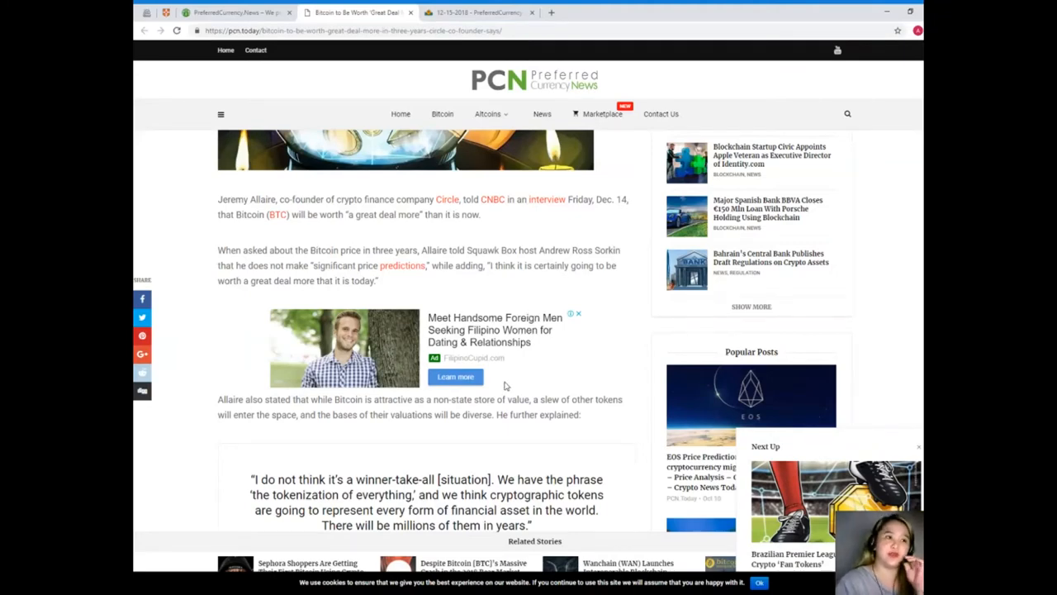
mouse_move(500, 387)
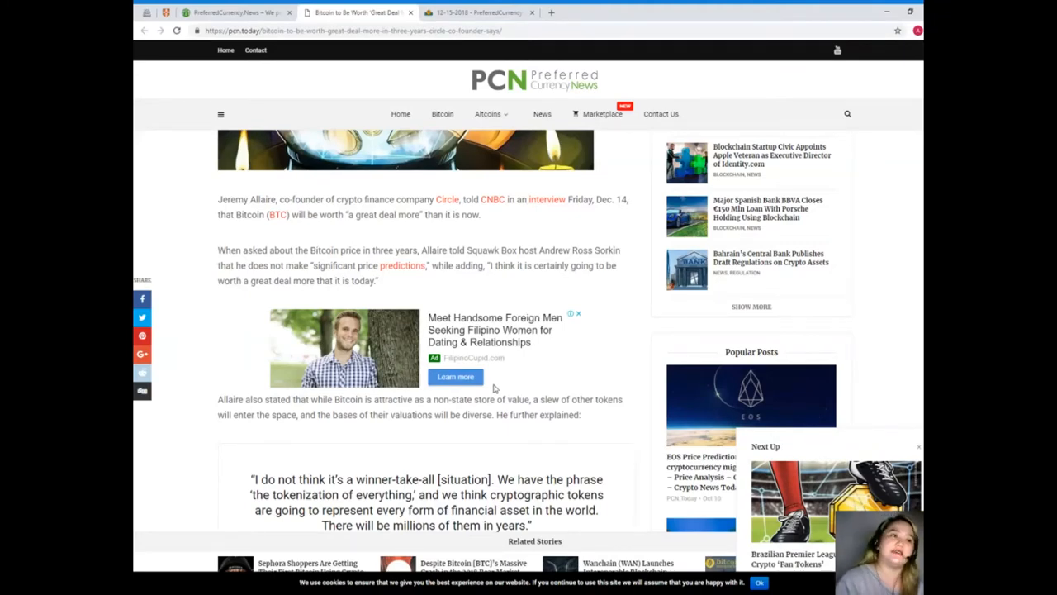
mouse_move(556, 324)
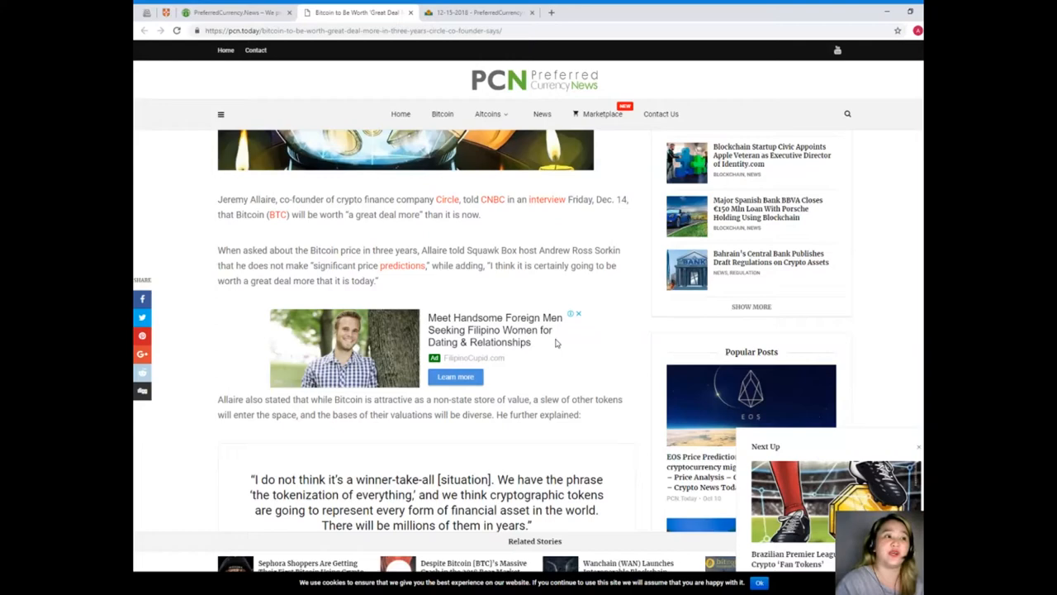
mouse_move(569, 347)
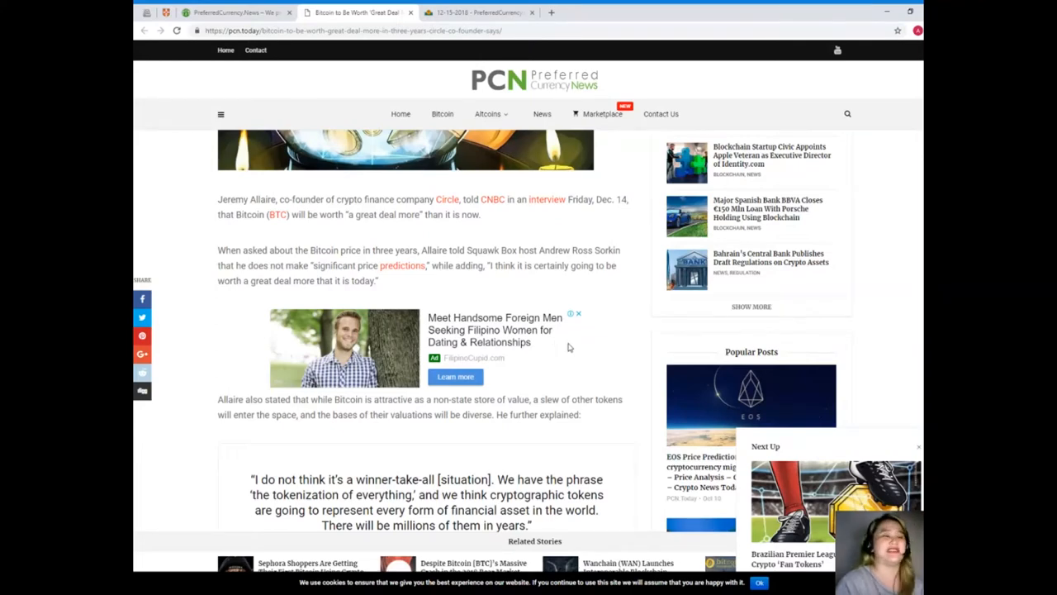
scroll(down, 3)
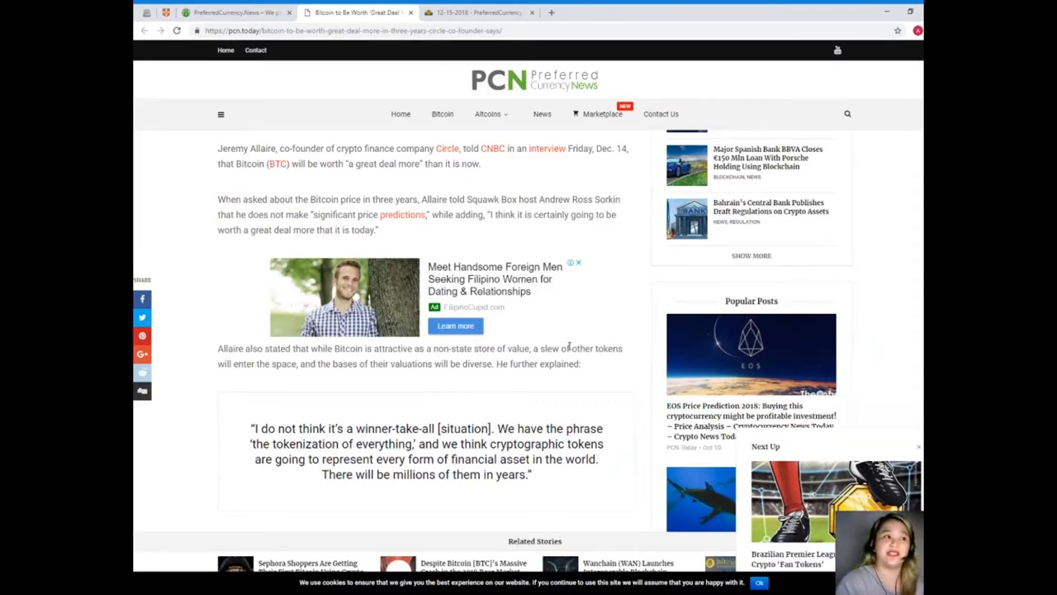
scroll(down, 3)
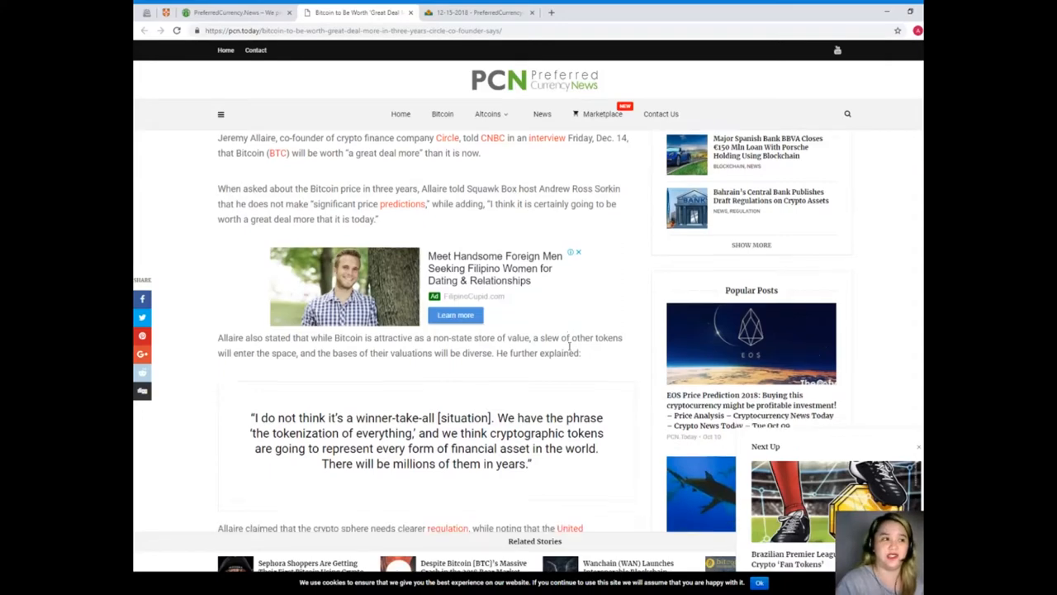
scroll(down, 3)
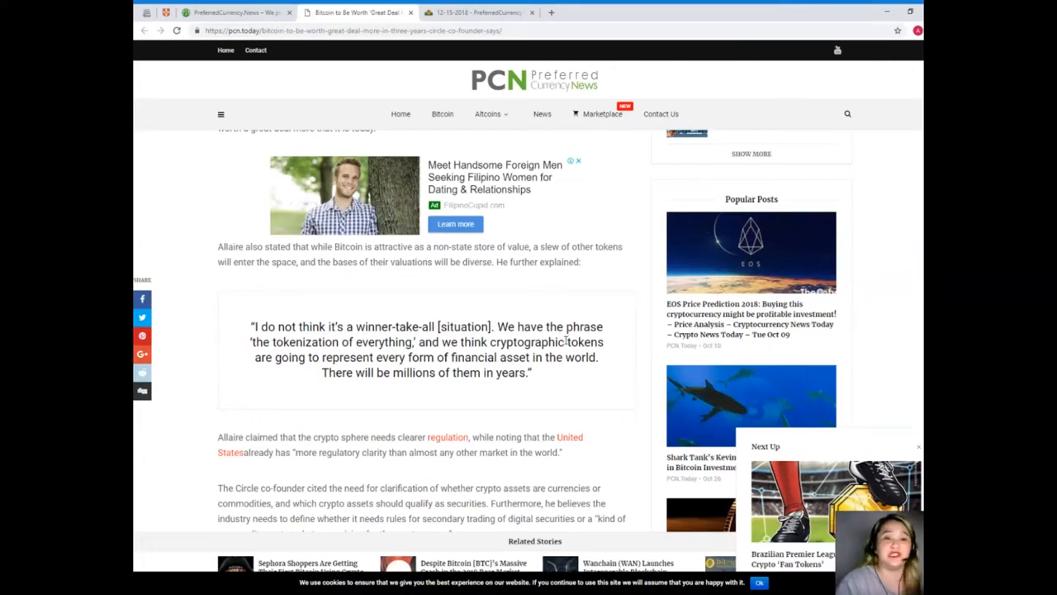
scroll(down, 3)
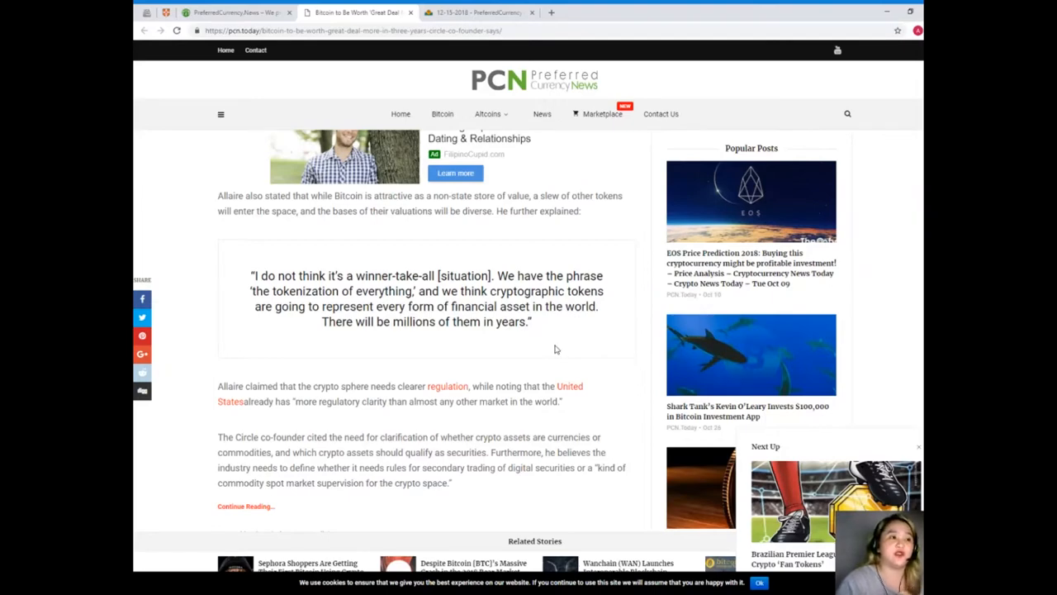
mouse_move(551, 348)
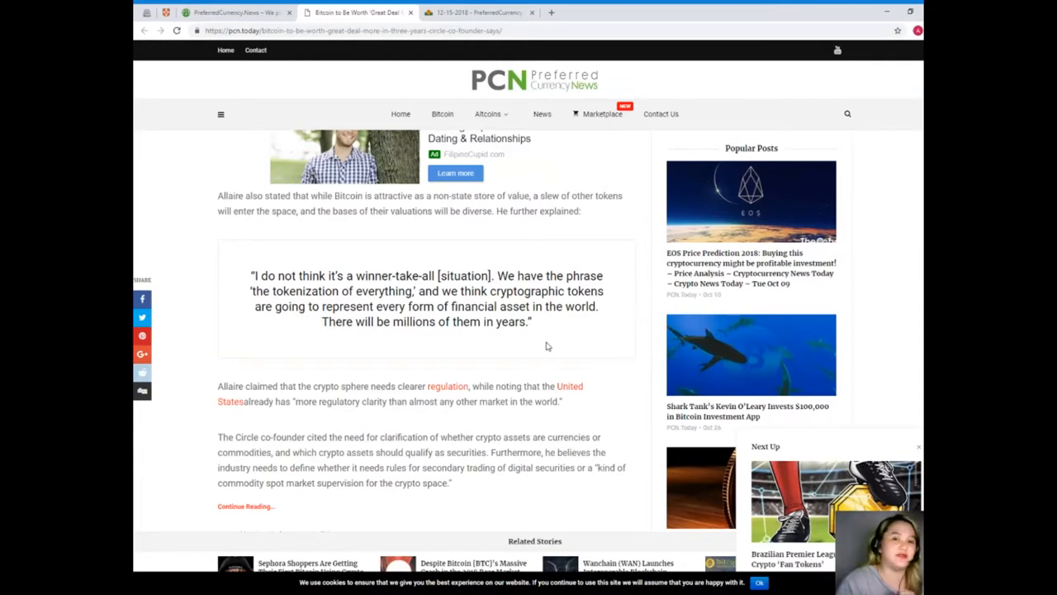
scroll(down, 3)
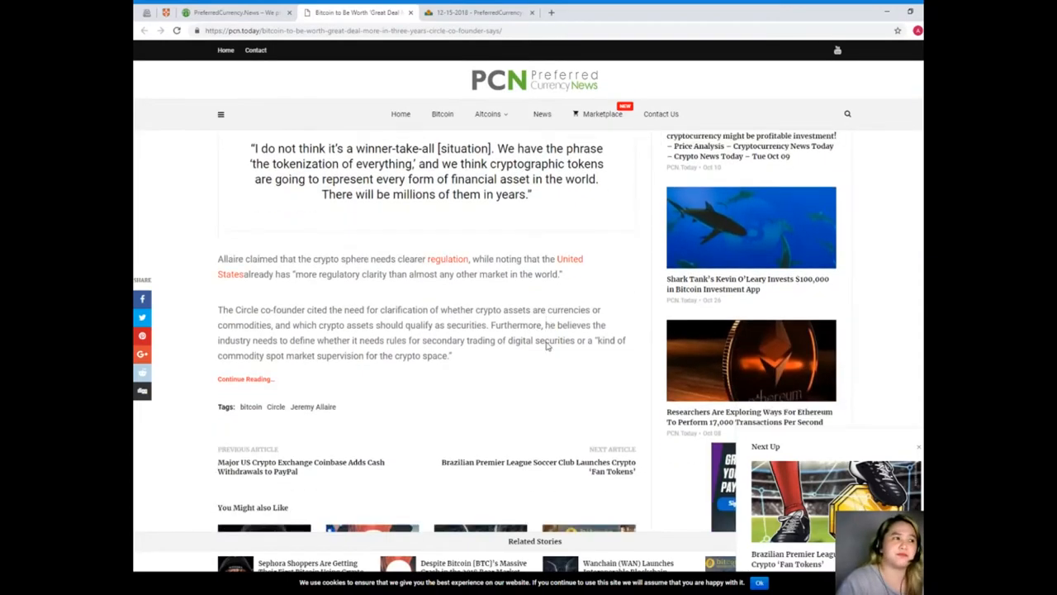
Step: Scroll through the end of the Bitcoin article to its tags and next-article links
scroll(down, 3)
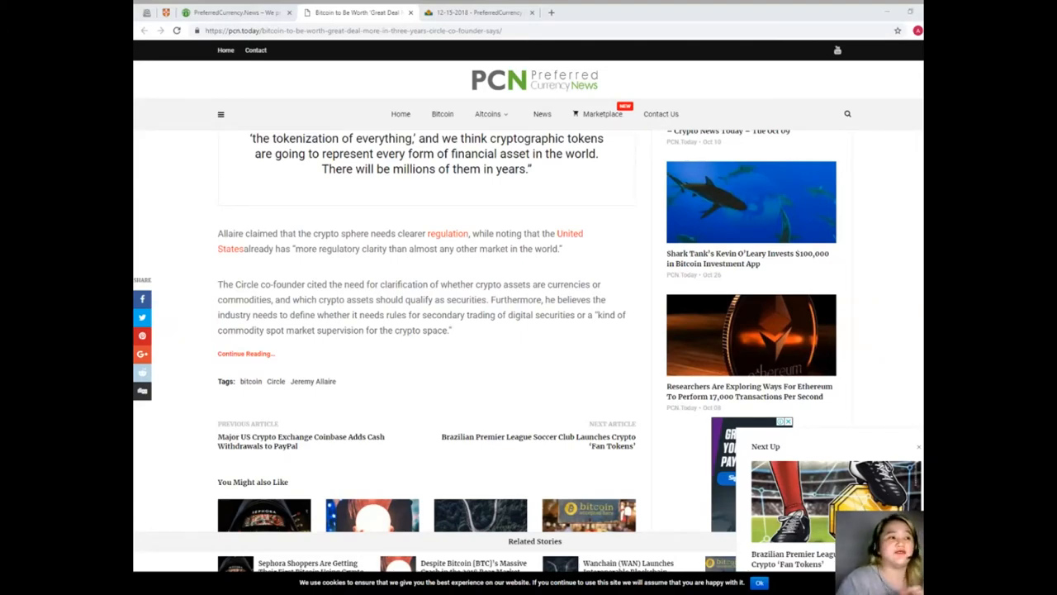
mouse_move(538, 441)
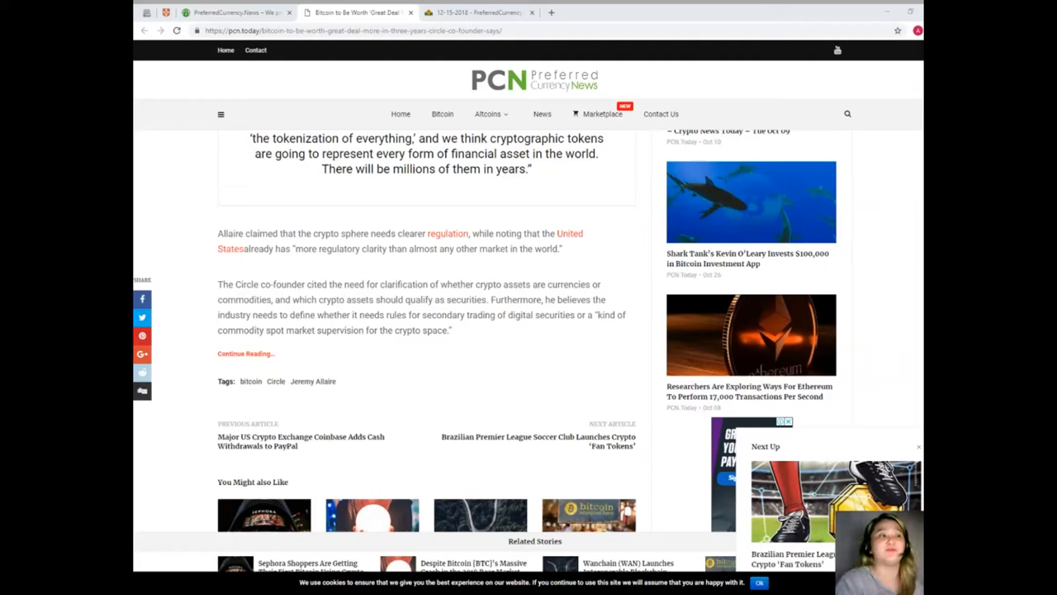
scroll(up, 3)
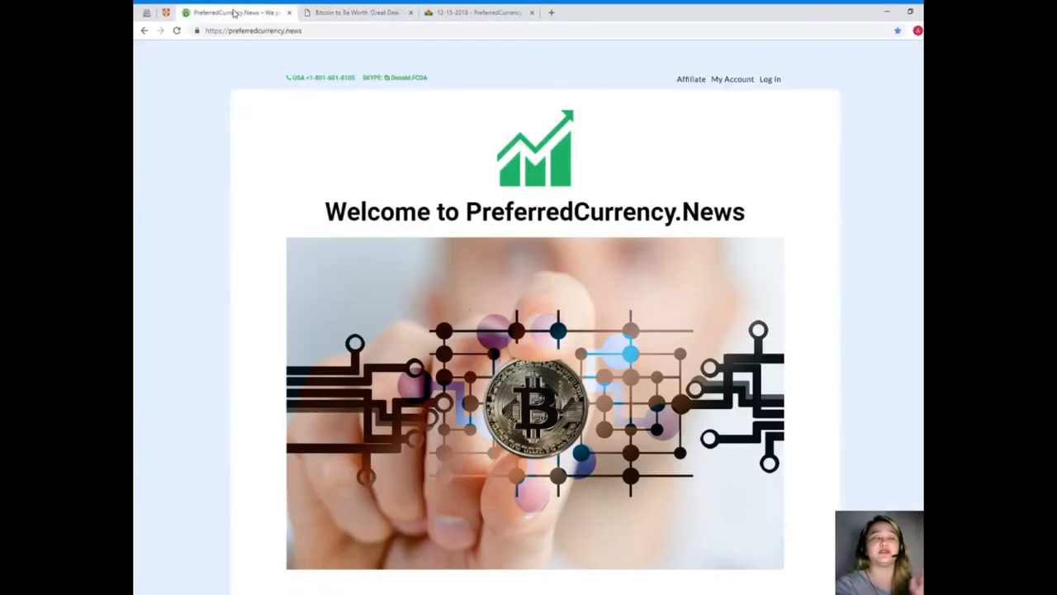
scroll(down, 3)
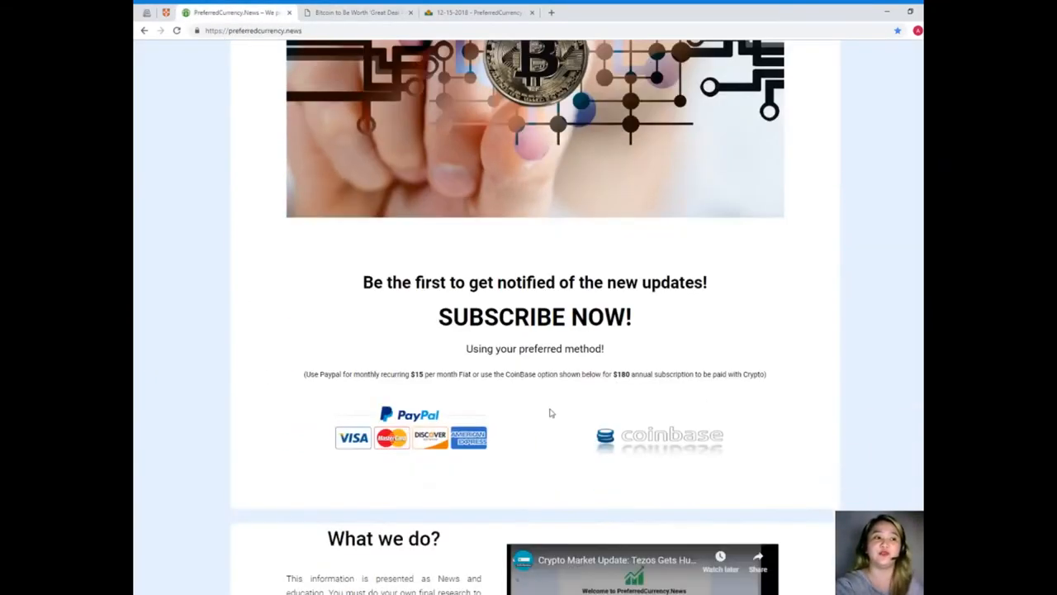
scroll(down, 3)
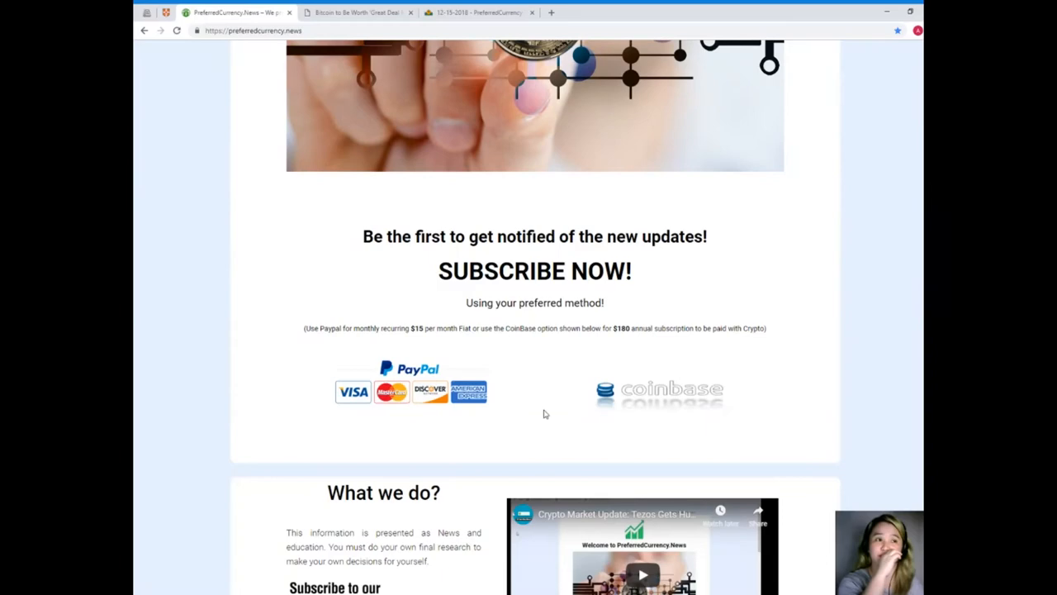
scroll(down, 3)
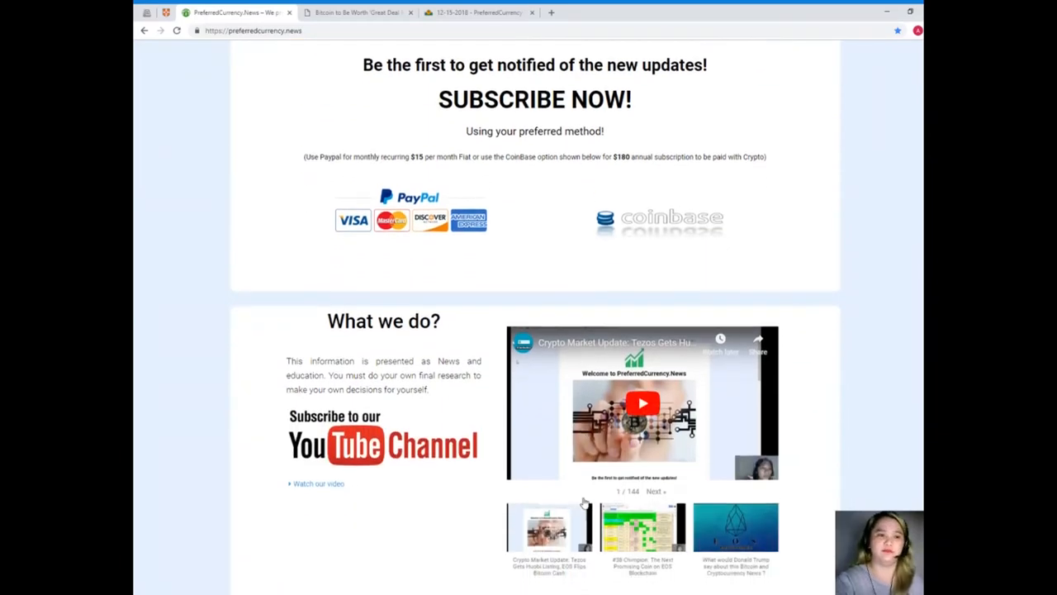
scroll(up, 3)
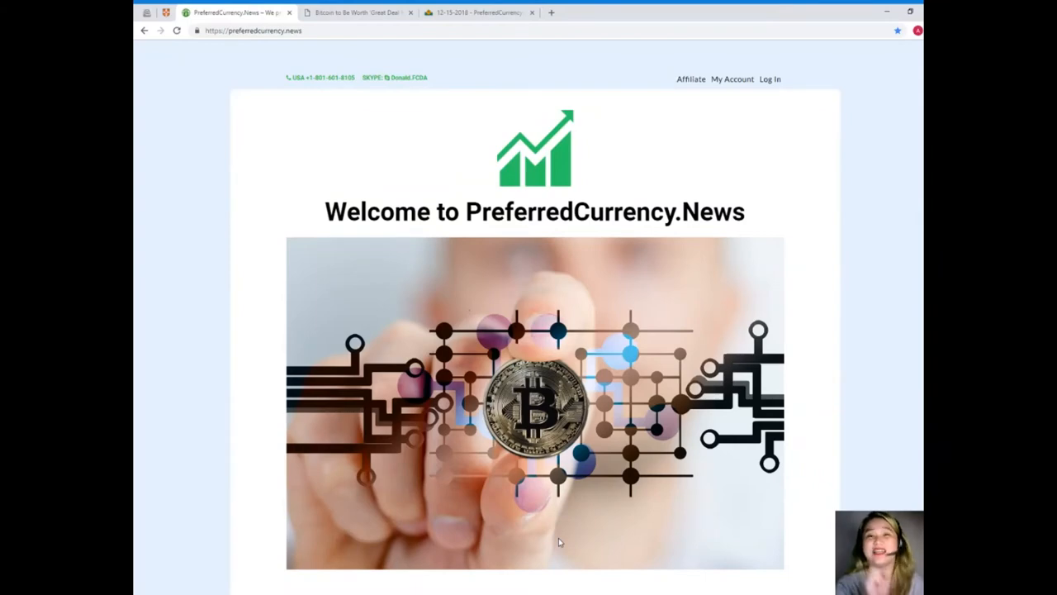
mouse_move(450, 559)
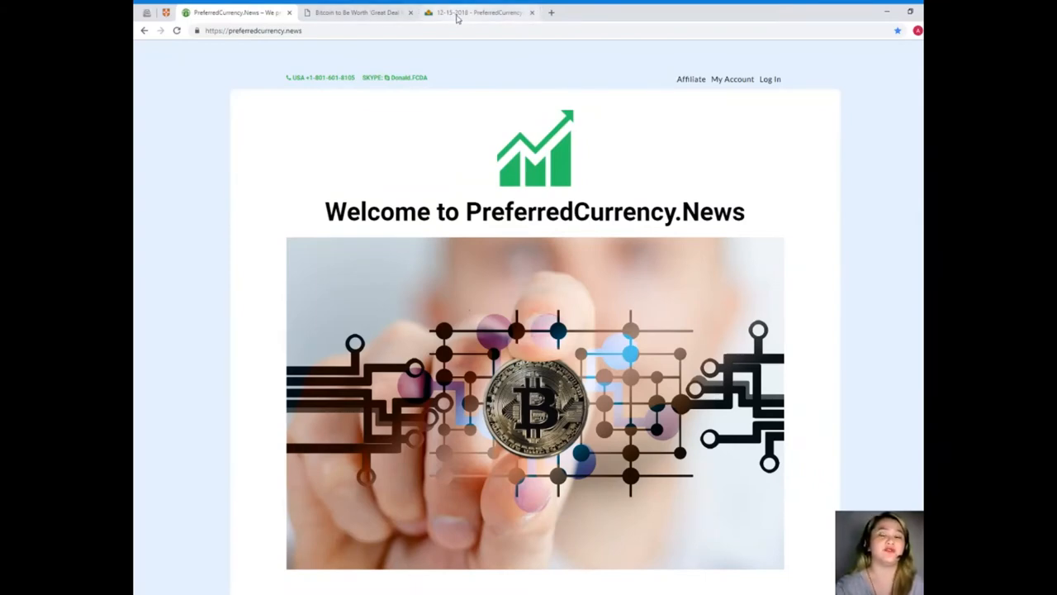
Step: Open the '12-15-2018 - PreferredCurrency' tab and read the EOS Price Prediction 2019 newsletter
click(479, 12)
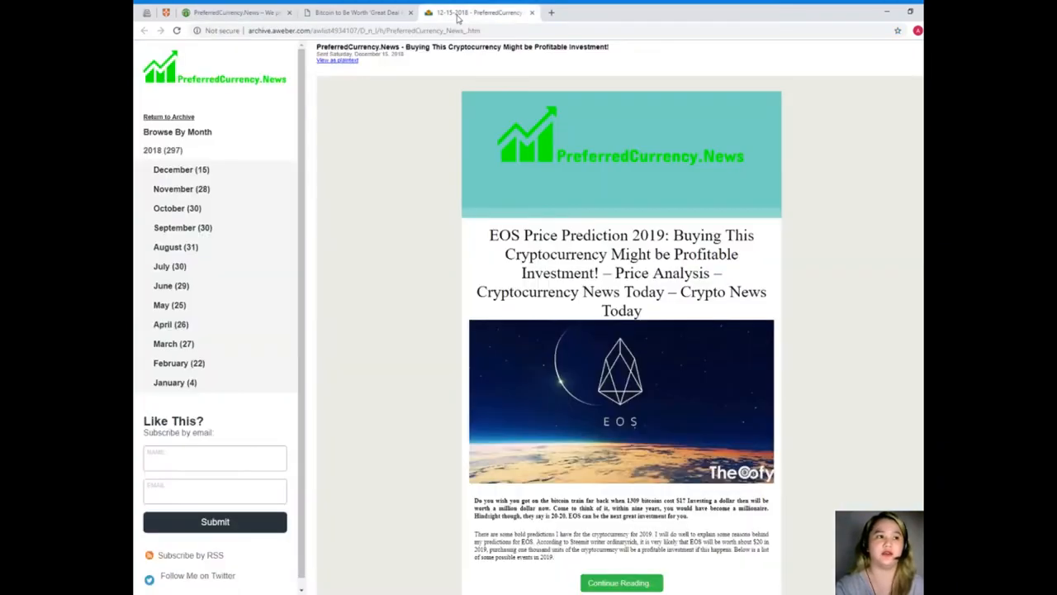
mouse_move(798, 567)
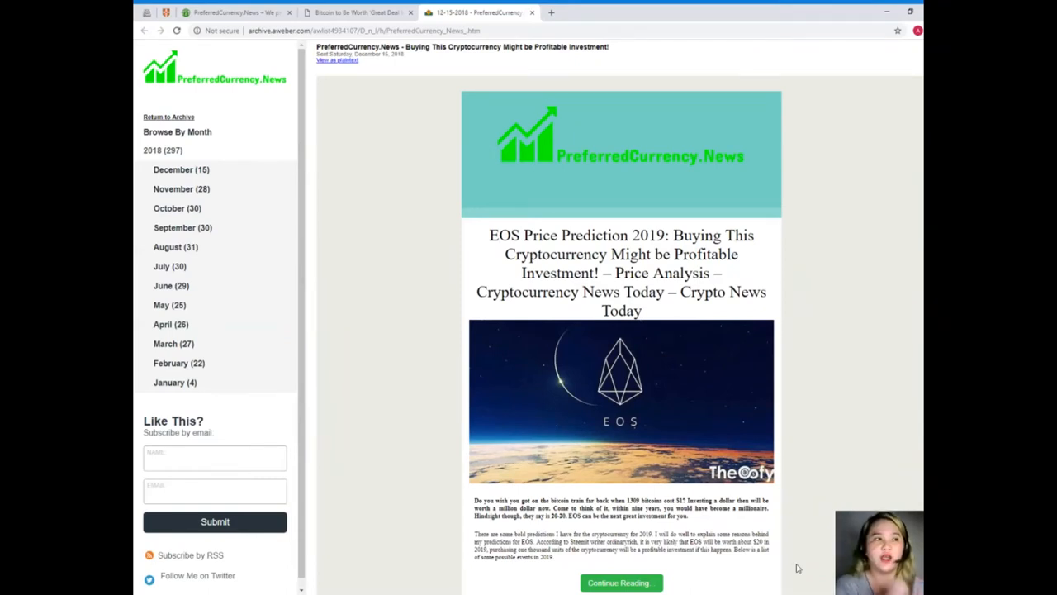
scroll(down, 3)
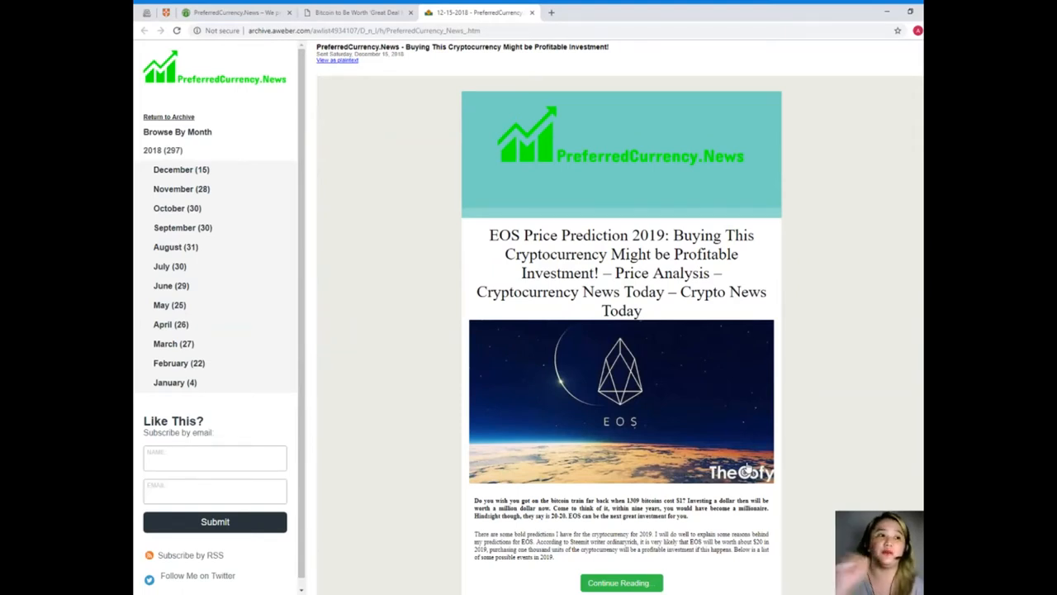
scroll(down, 3)
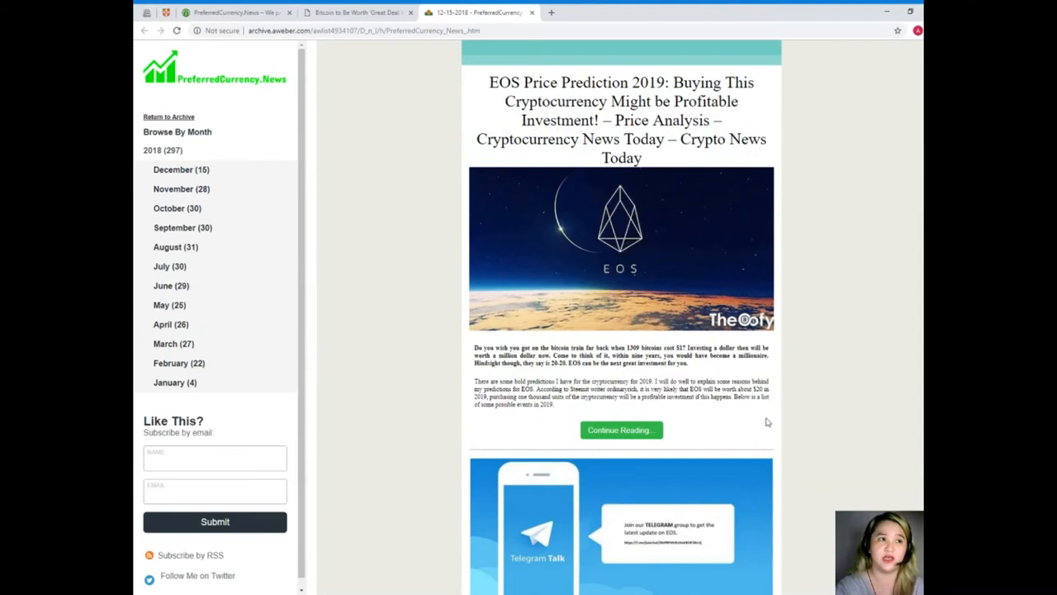
mouse_move(730, 480)
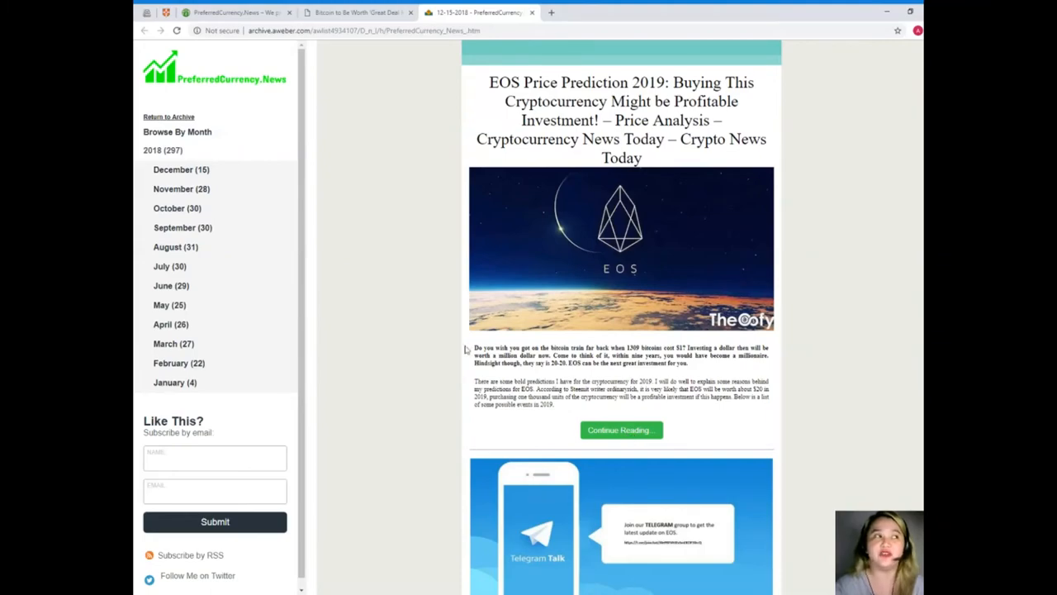
click(355, 12)
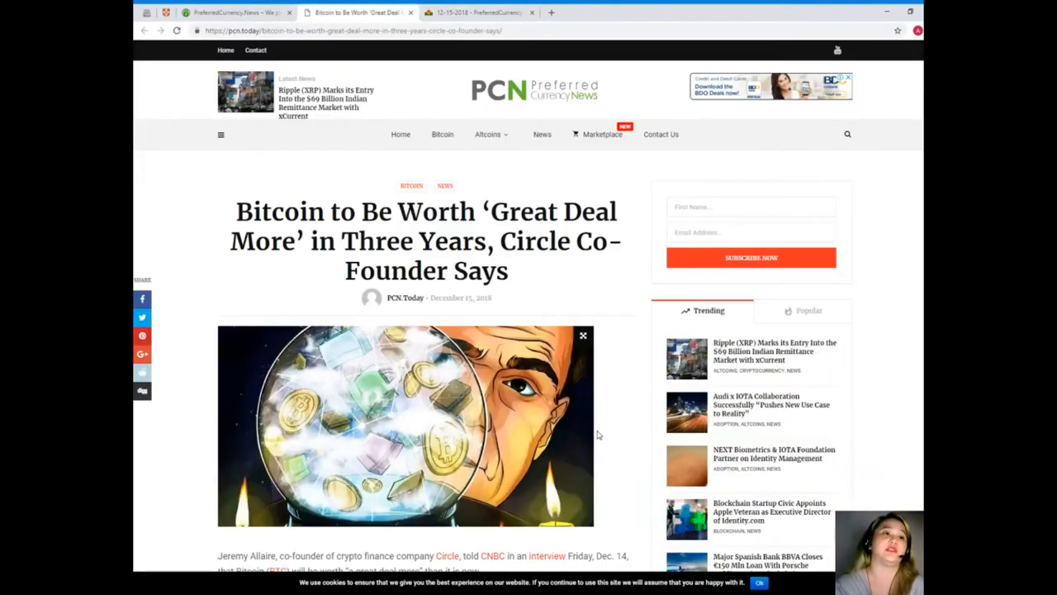
scroll(down, 3)
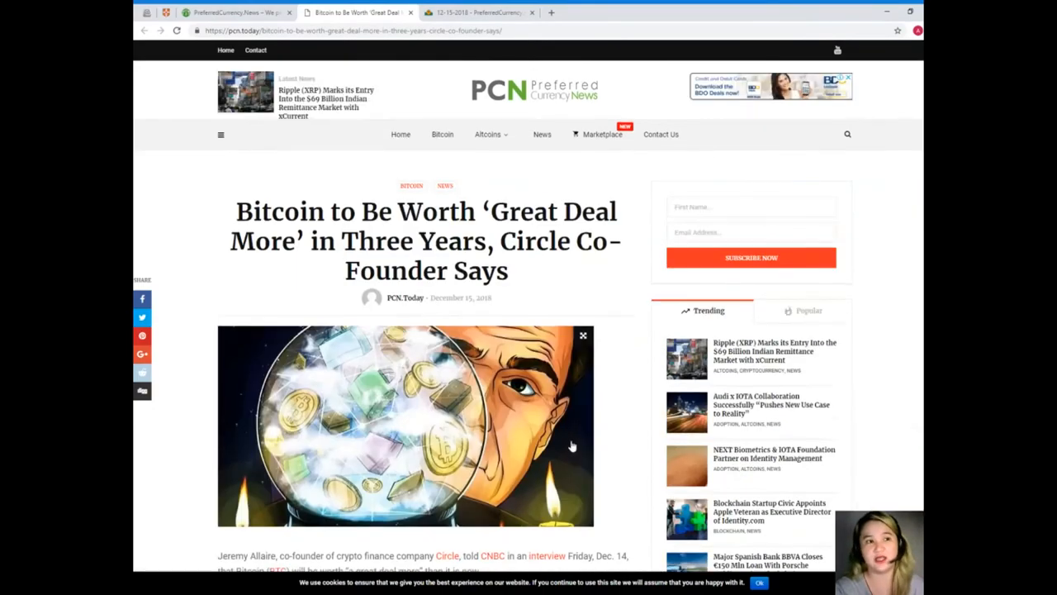
scroll(down, 3)
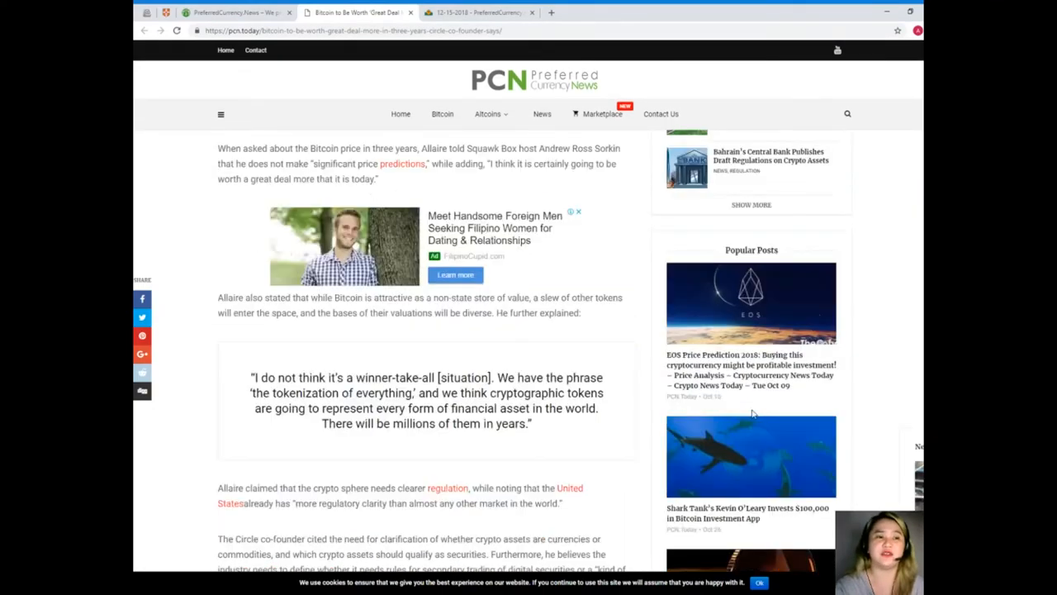
click(479, 11)
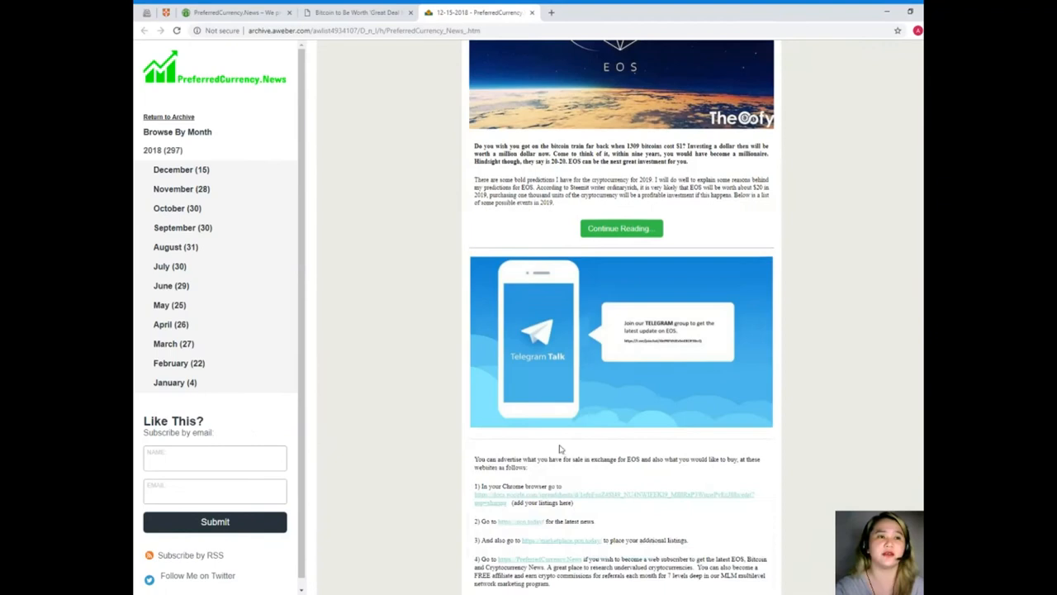
scroll(down, 3)
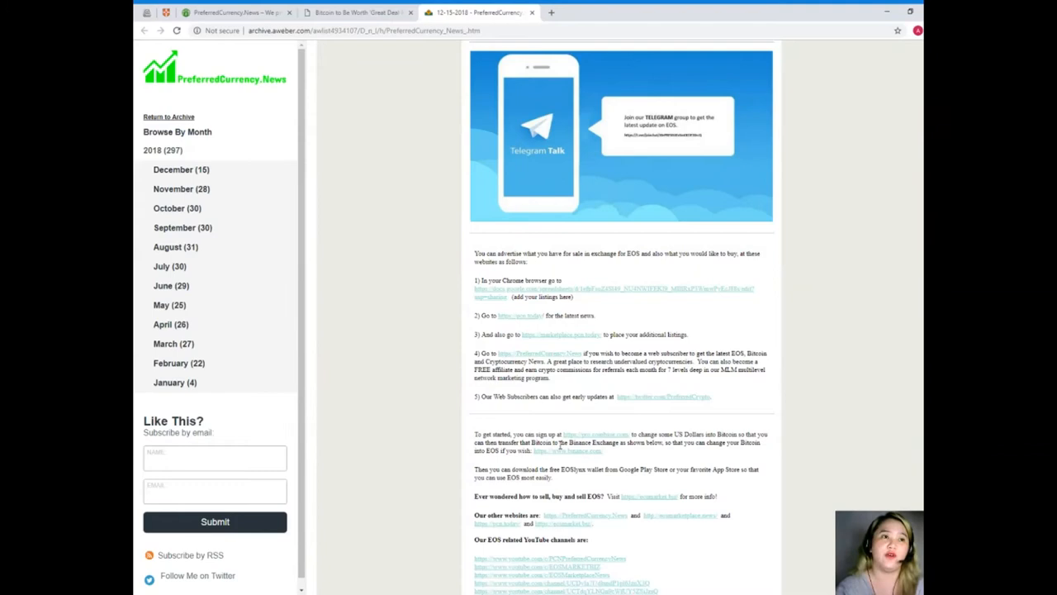
mouse_move(626, 314)
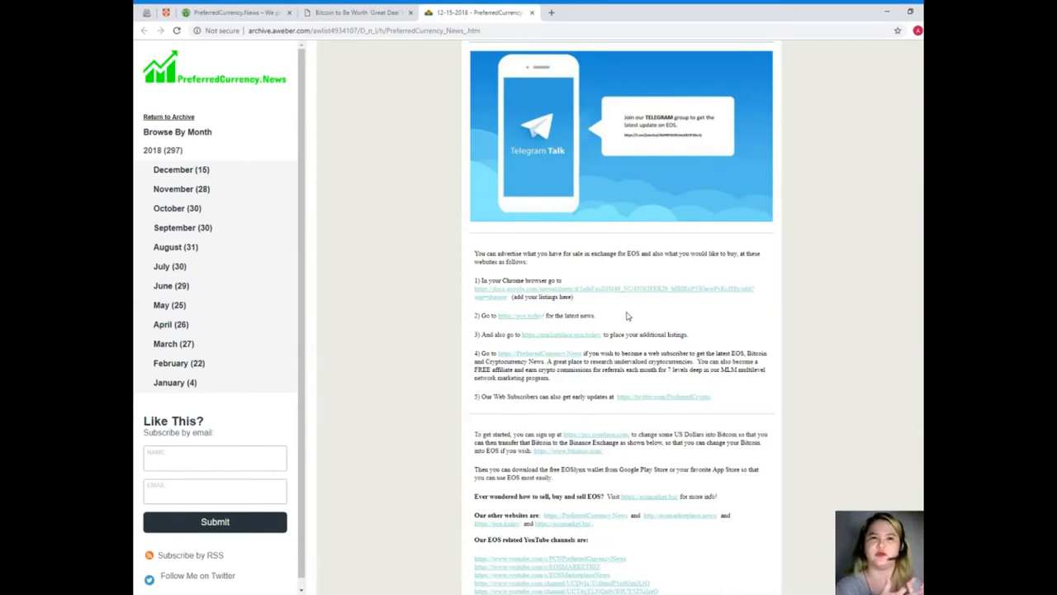
mouse_move(597, 323)
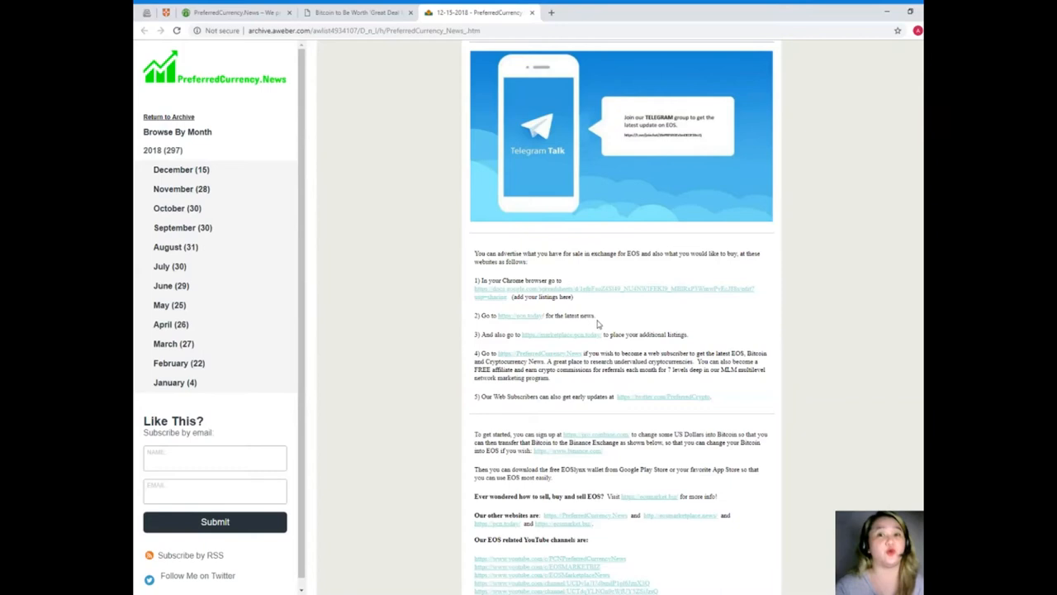
Step: Scroll the EOS newsletter down to Donald's Research List and the Open Spreadsheet button
scroll(down, 3)
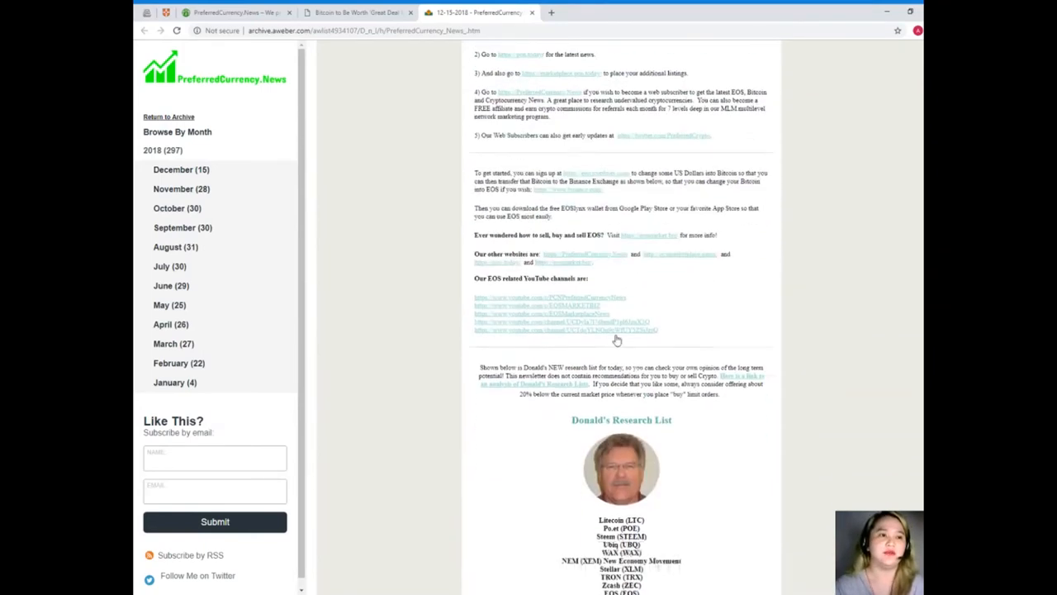
scroll(down, 3)
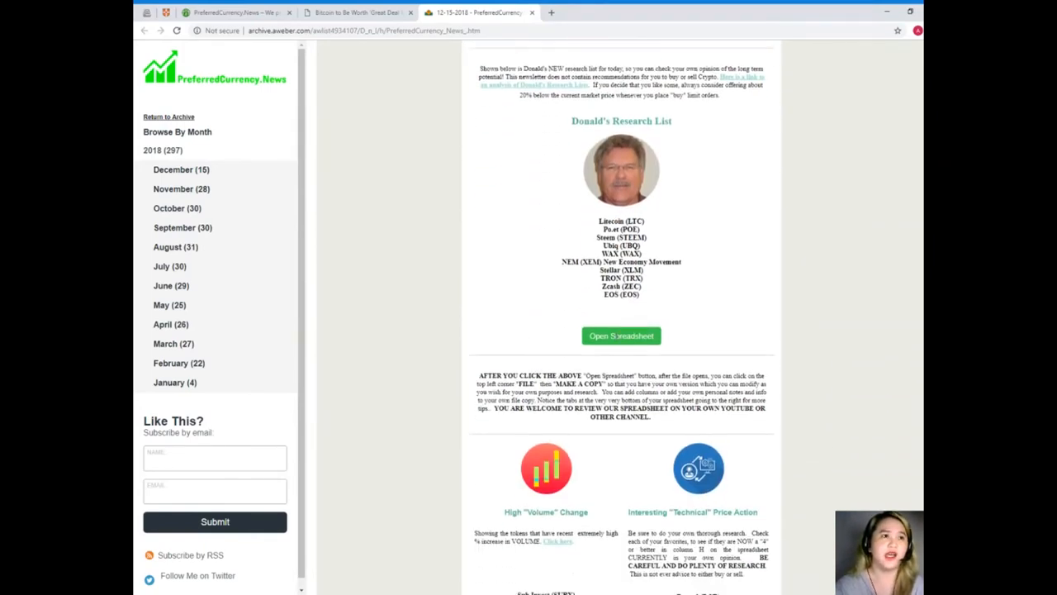
scroll(down, 3)
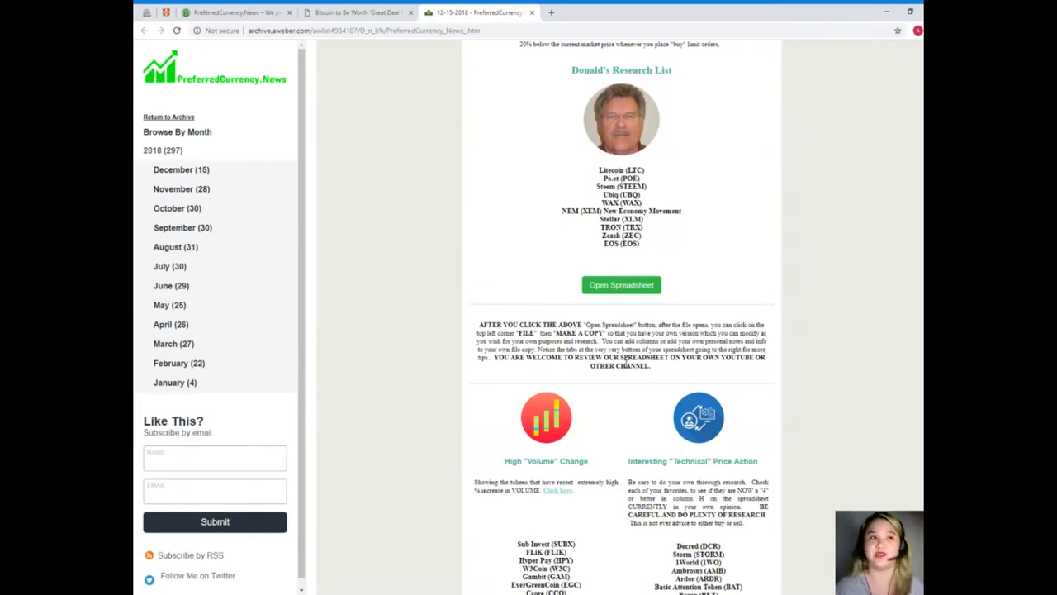
mouse_move(668, 300)
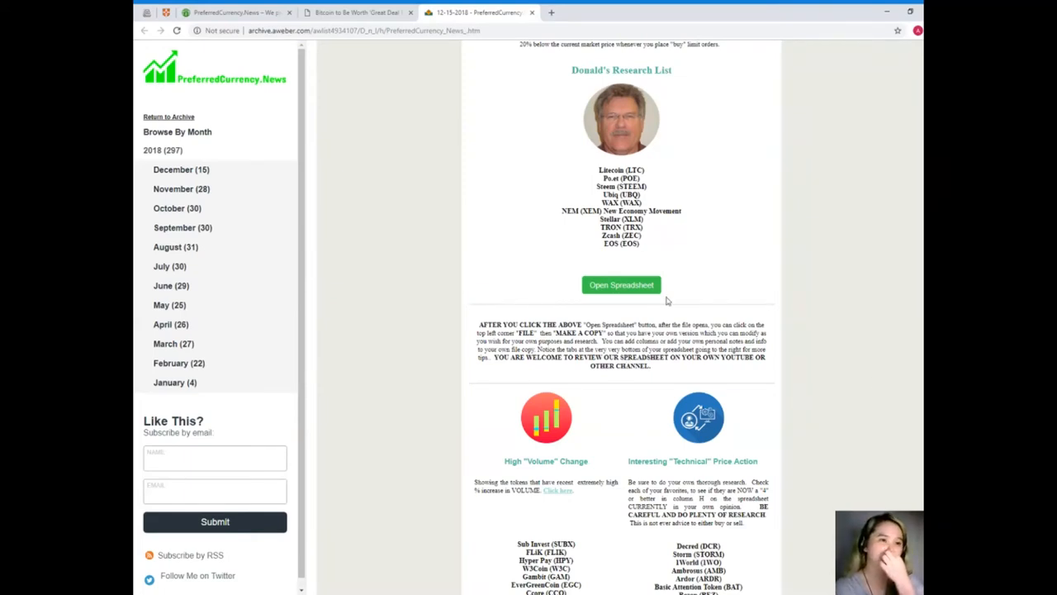
Step: Open the 15 December 2018 coin research Google Sheet from the newsletter's Open Spreadsheet button
click(621, 284)
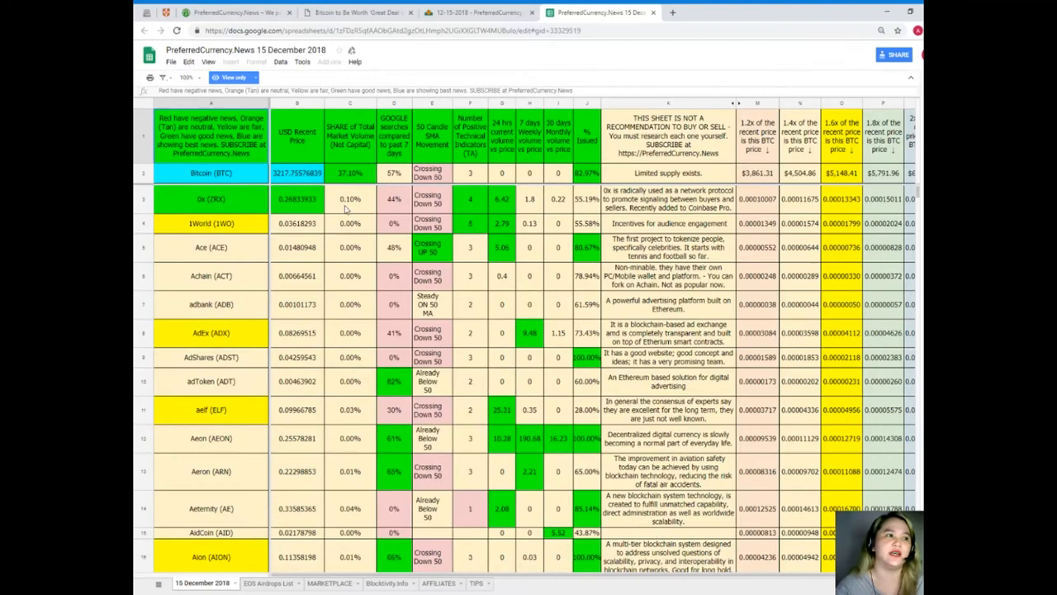
mouse_move(297, 140)
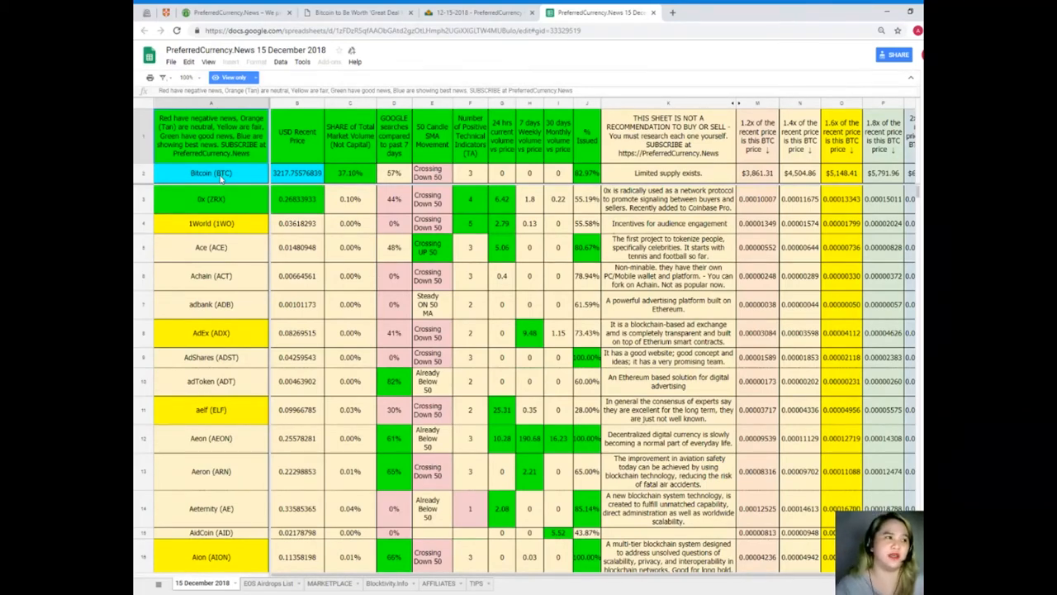
click(211, 172)
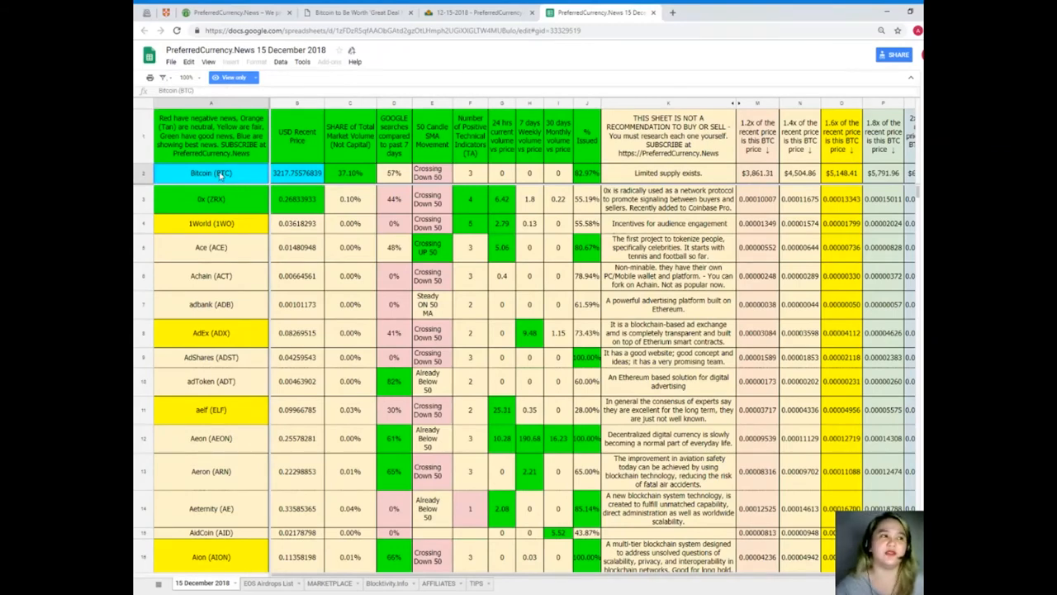
mouse_move(231, 218)
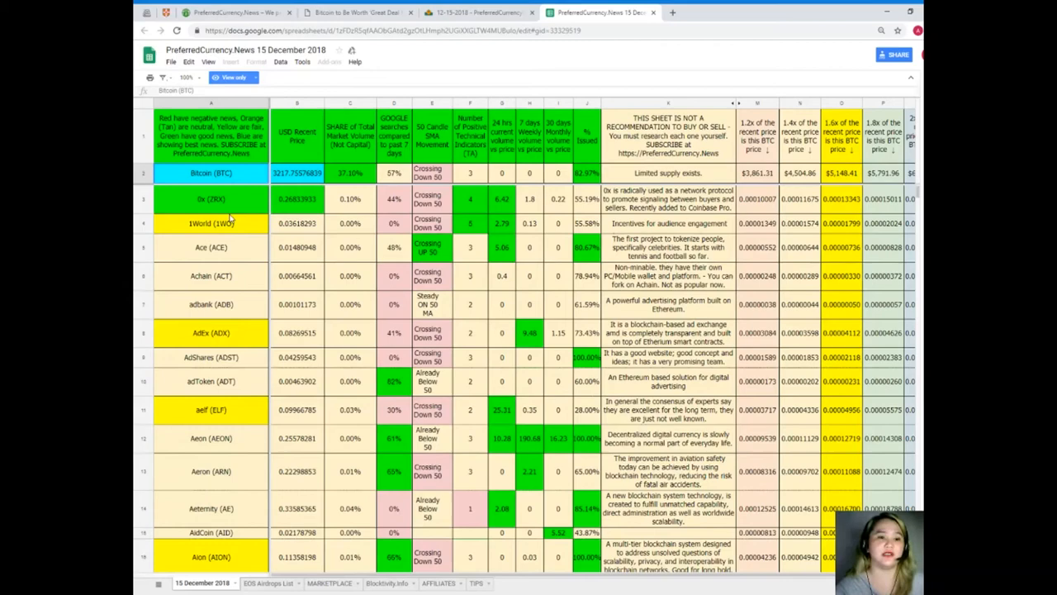
mouse_move(227, 214)
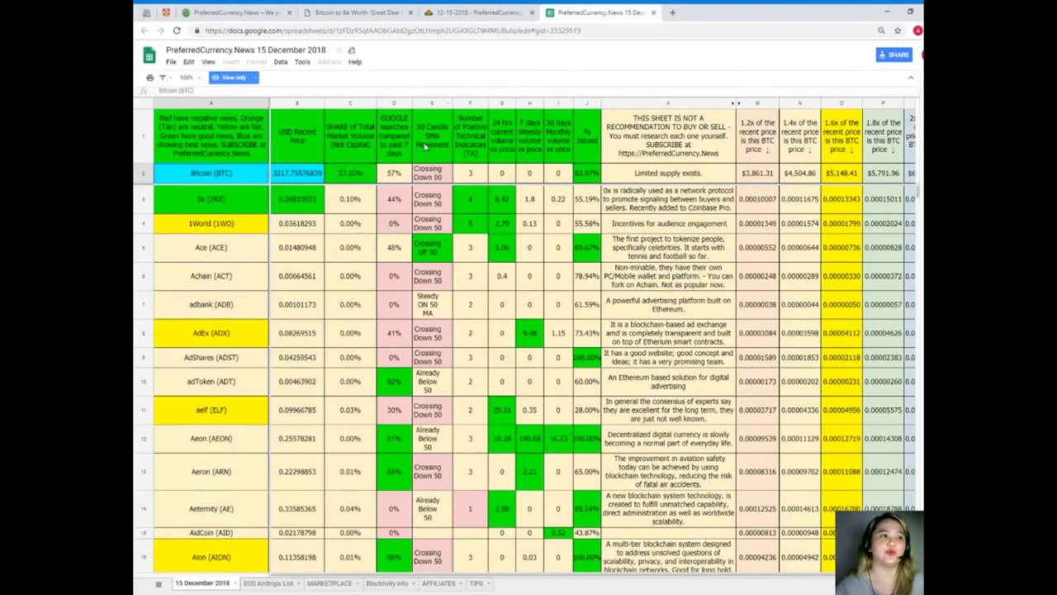
mouse_move(405, 178)
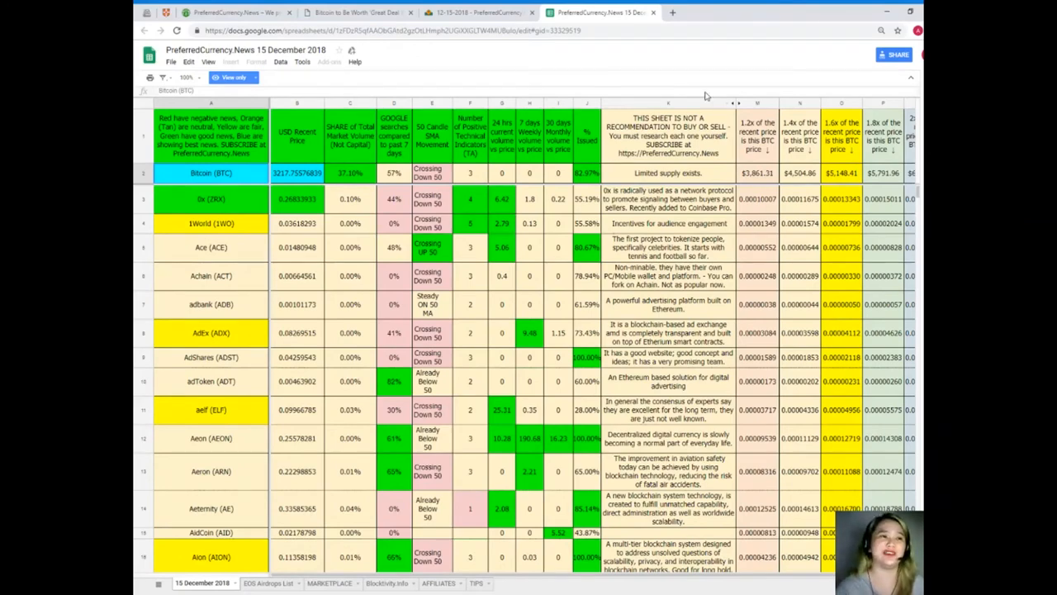
mouse_move(320, 329)
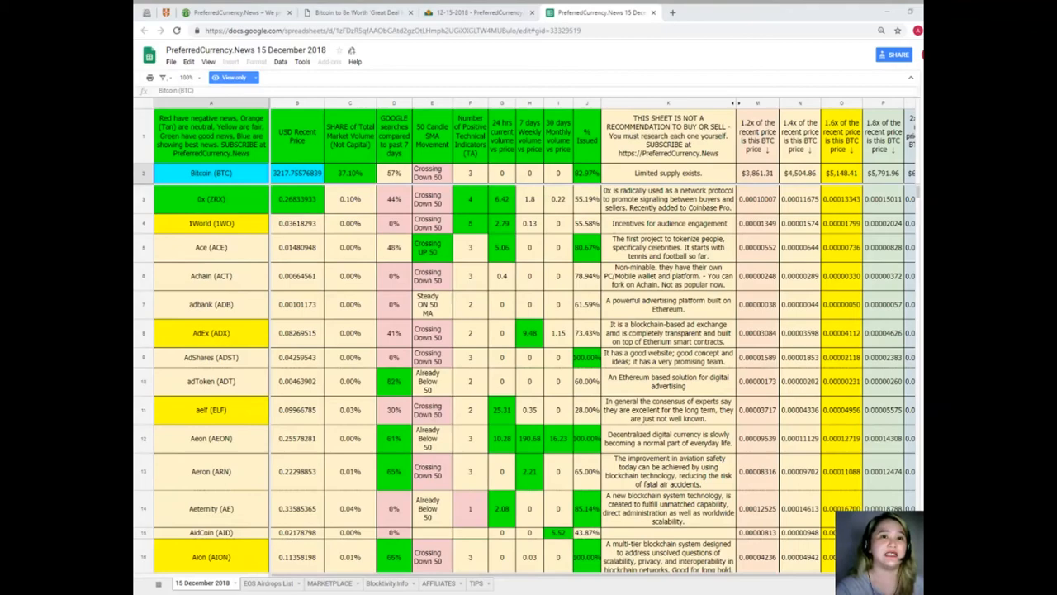
scroll(down, 3)
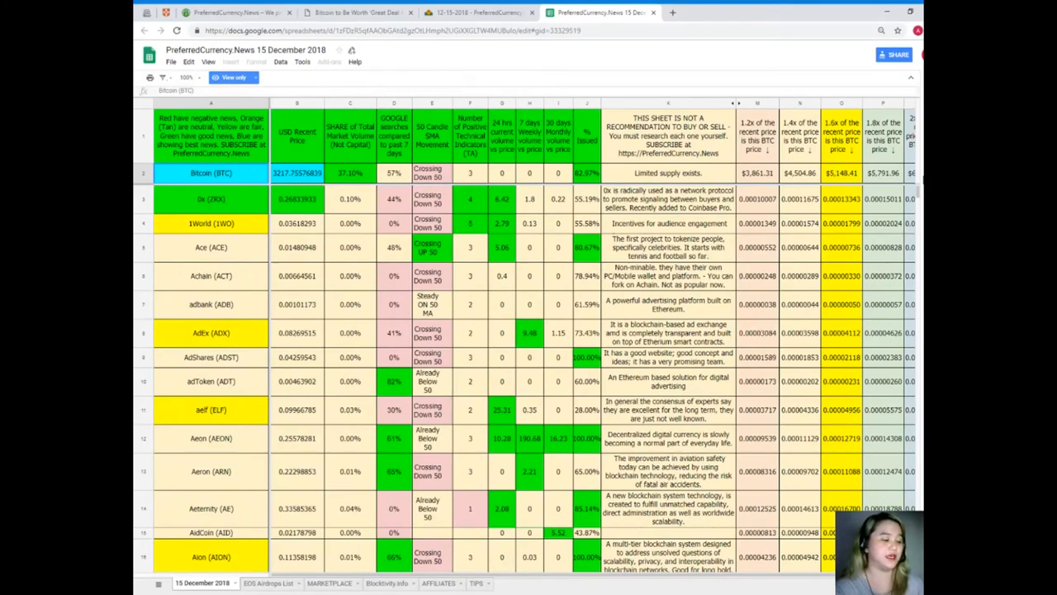
Step: Search the research sheet for 'E' with Find in sheet
key(ctrl+f)
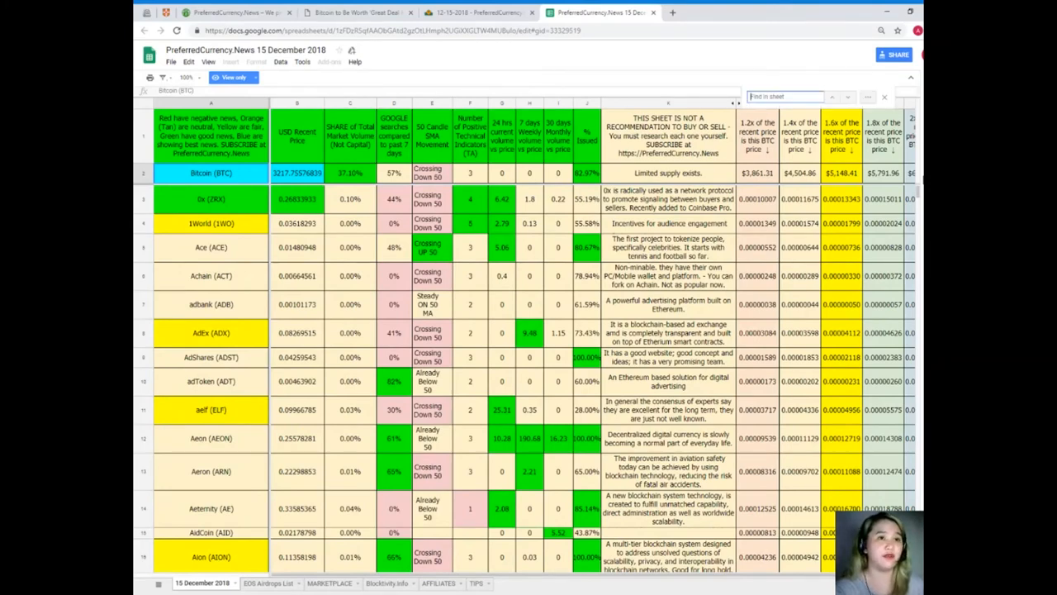
text(E)
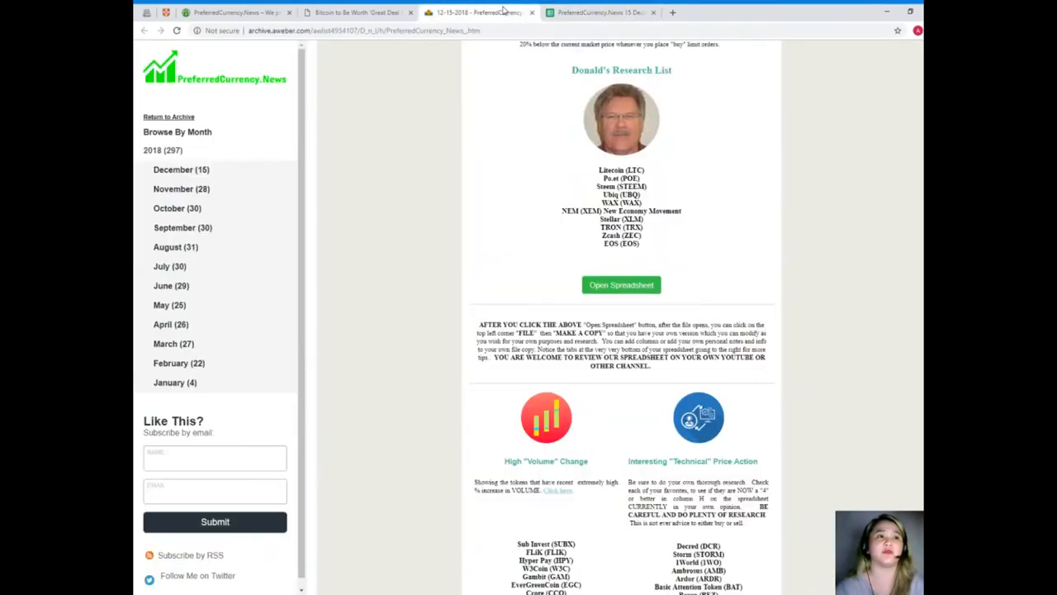
Step: Scroll the 12-15-2018 newsletter back to the EOS Price Prediction 2019 headline
scroll(down, 3)
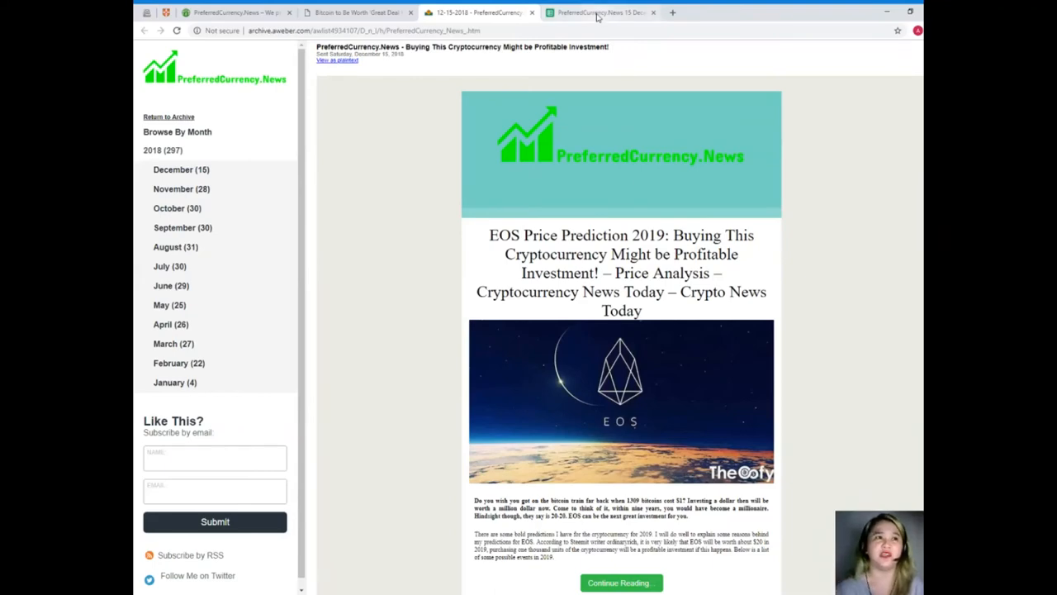
Step: Revisit the research spreadsheet's Bitcoin (BTC) entry, then return to the PreferredCurrency.News homepage
click(598, 11)
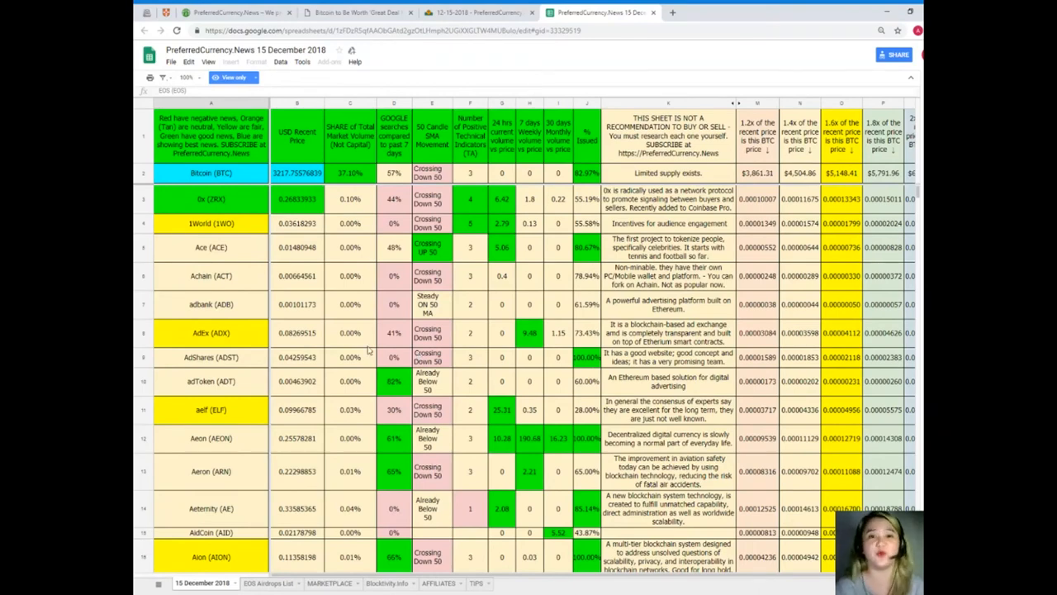
mouse_move(281, 317)
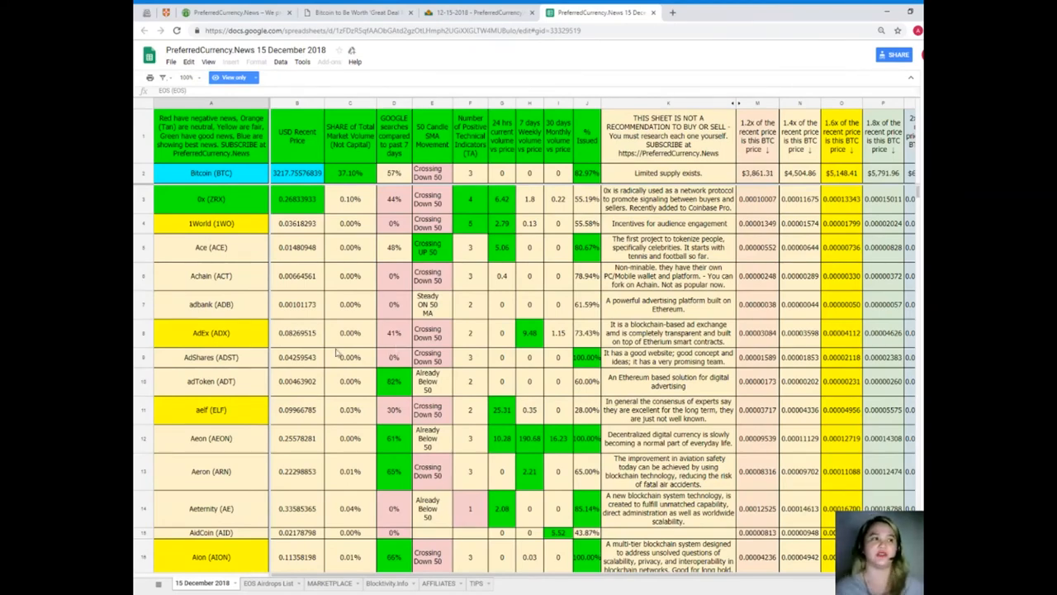
click(211, 173)
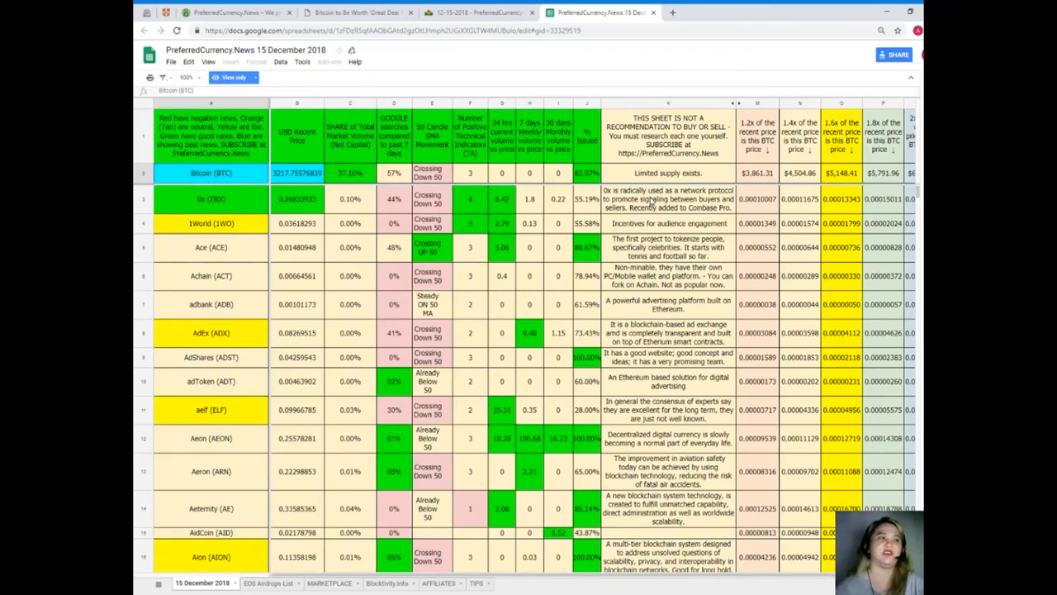
click(237, 11)
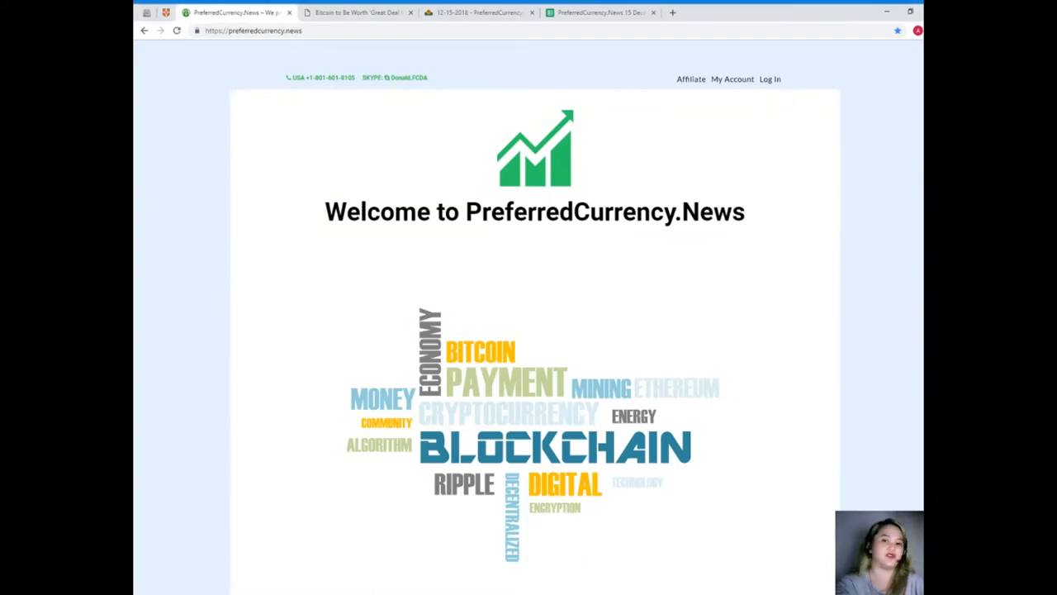
Step: Scroll the homepage down to the Contact Us details, then back up to the Subscribe Now offer
scroll(down, 3)
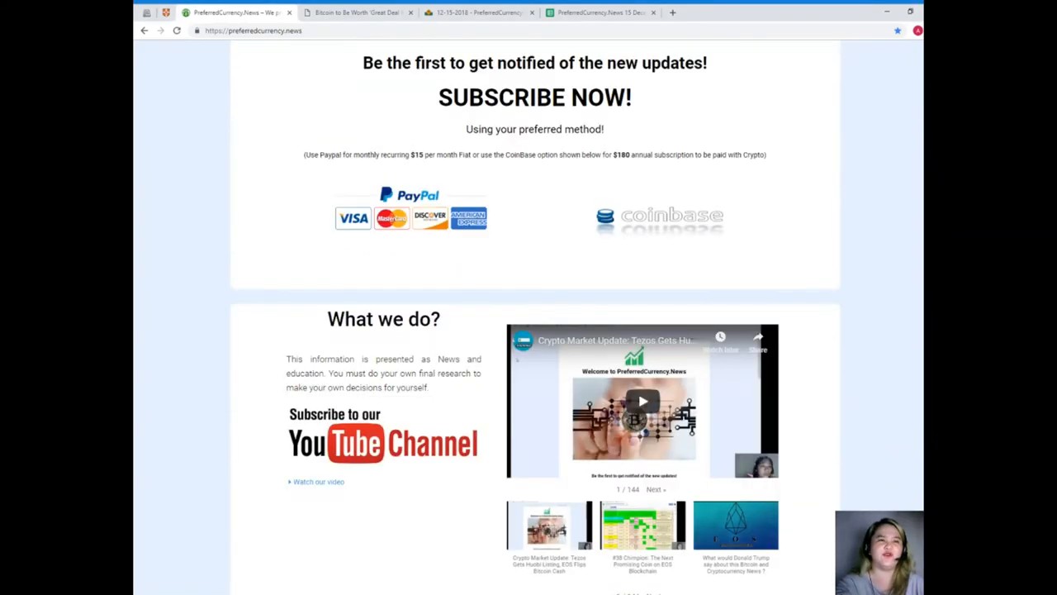
scroll(down, 3)
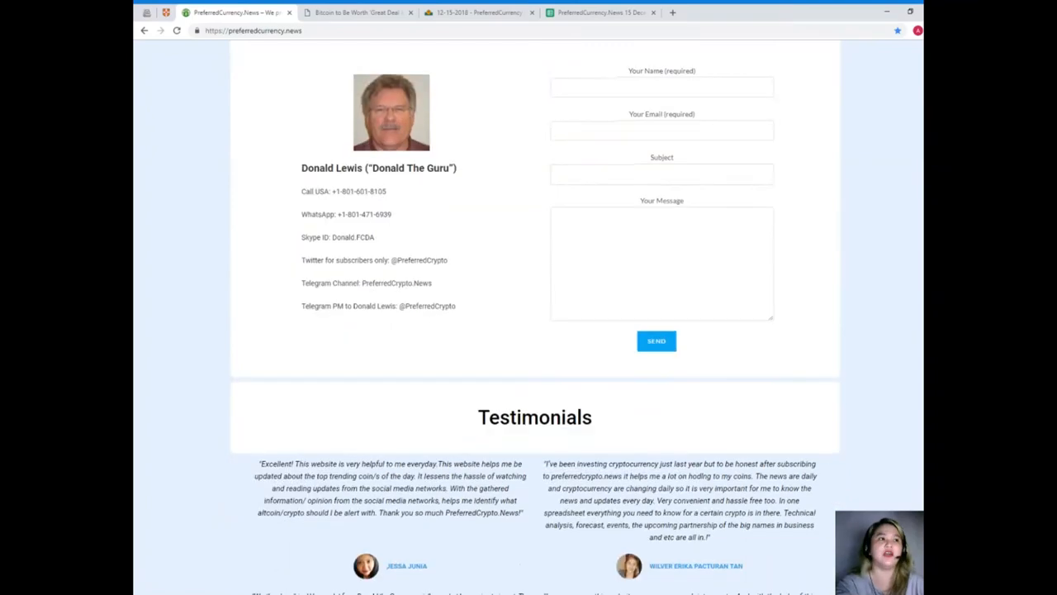
mouse_move(481, 407)
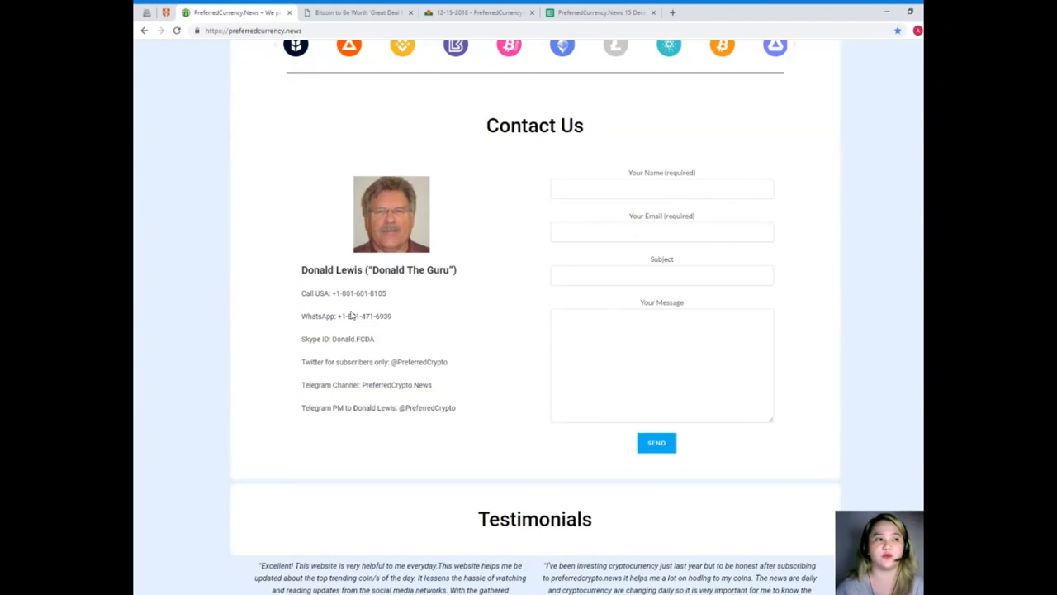
mouse_move(404, 344)
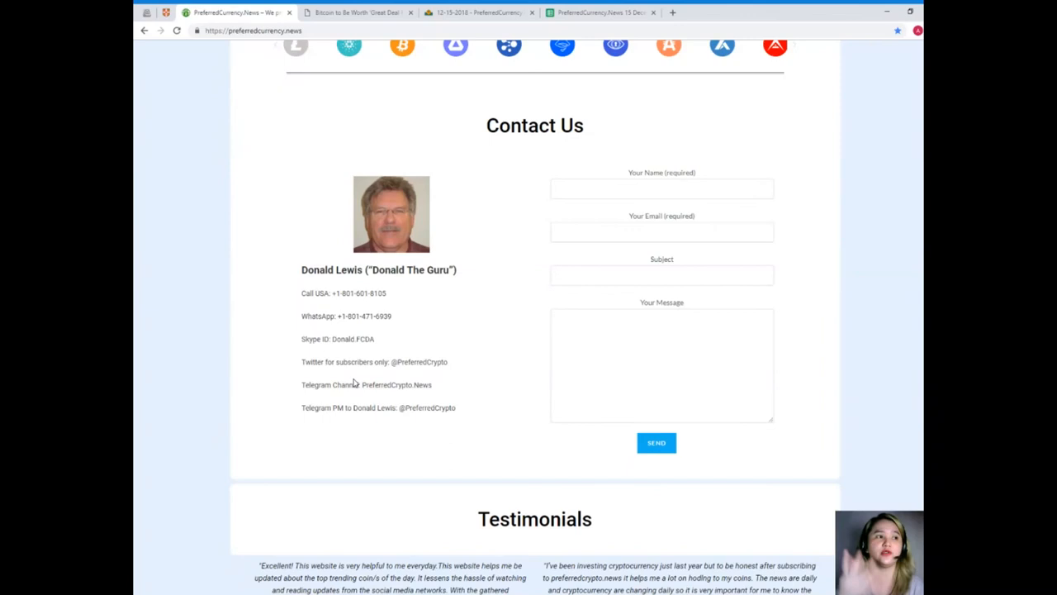
mouse_move(338, 399)
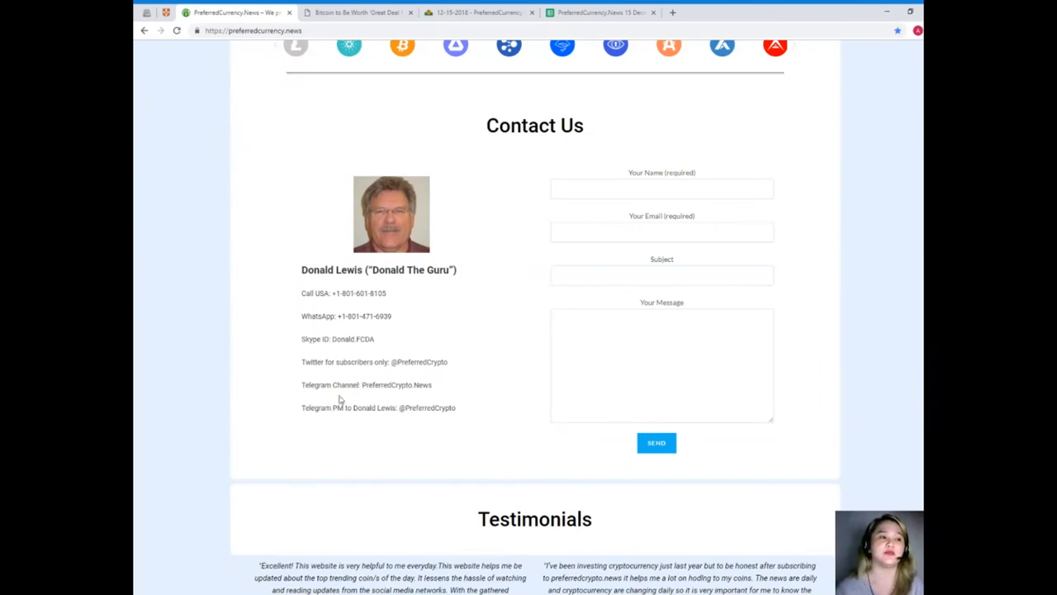
mouse_move(270, 438)
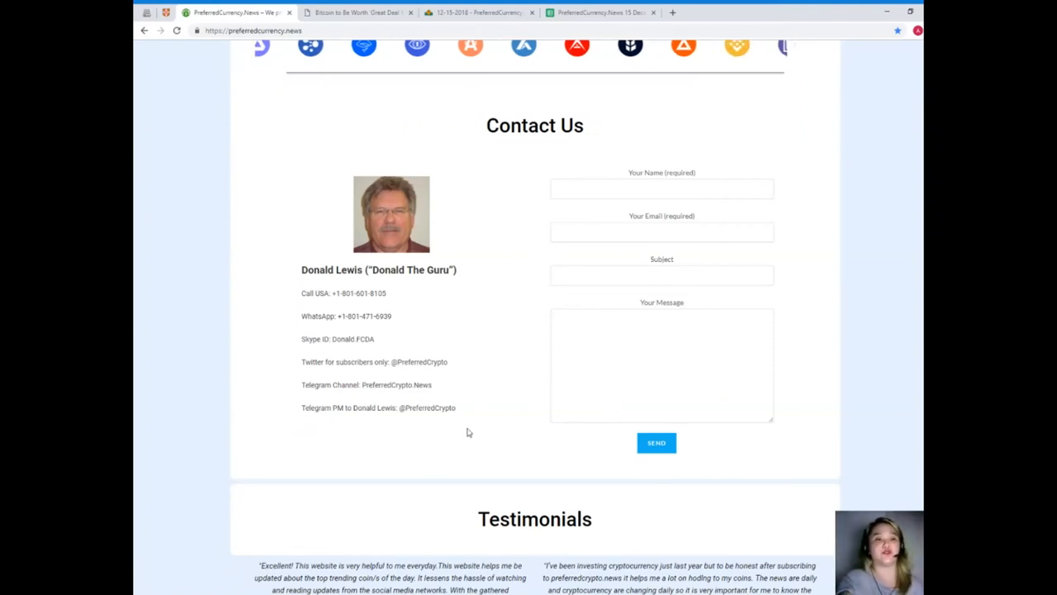
scroll(up, 3)
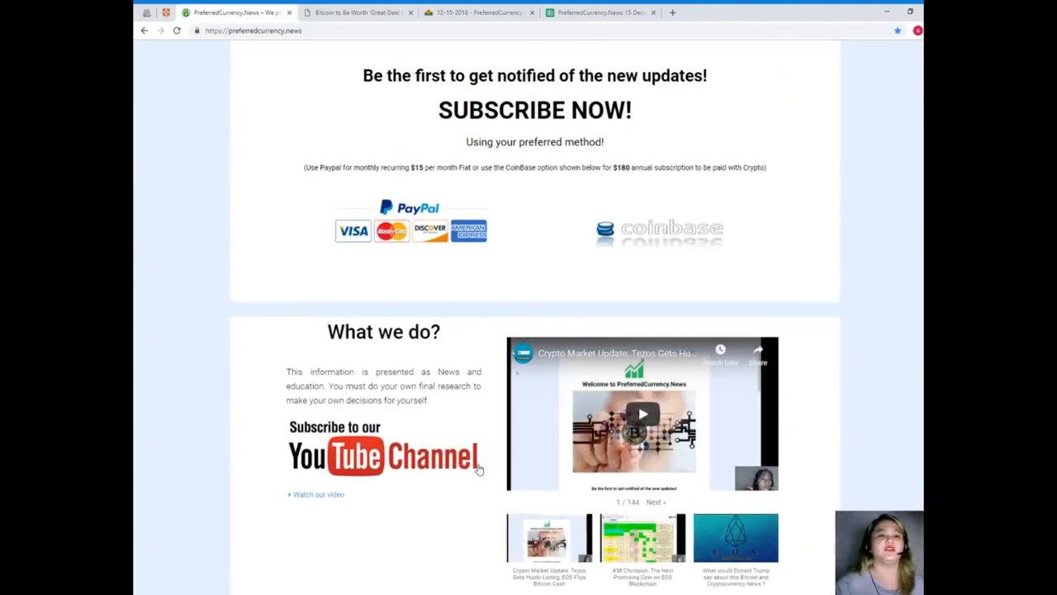